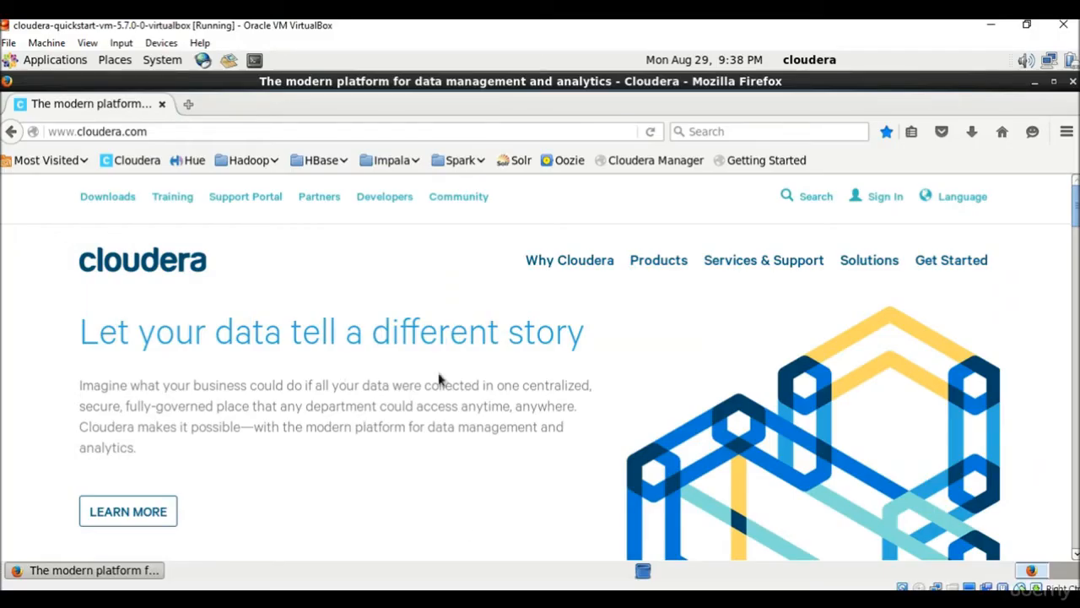
{"action": "mouse_move", "coordinate": [452, 307]}
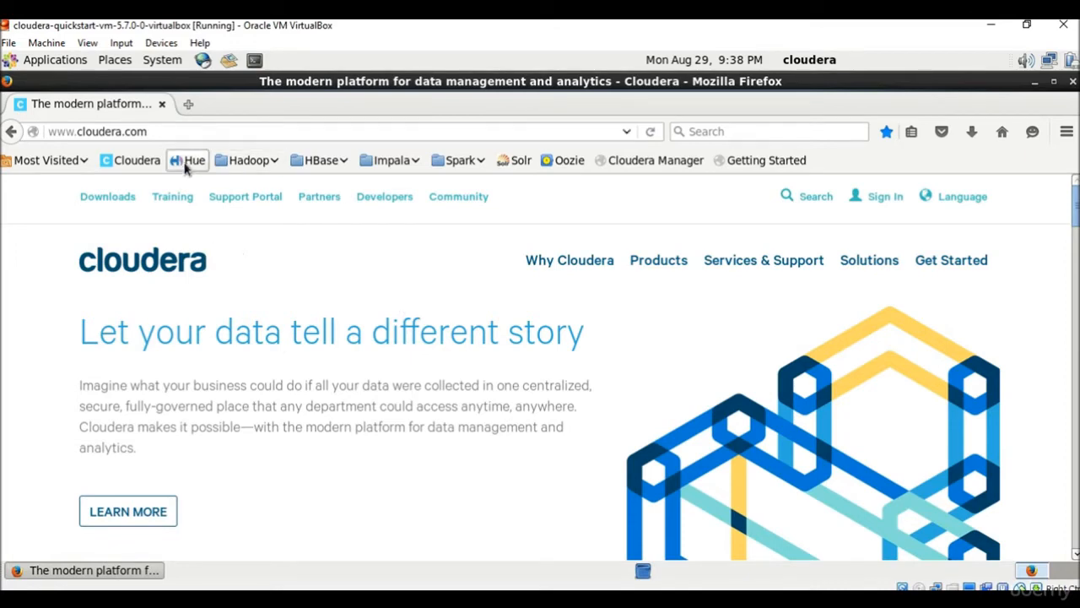
{"action": "mouse_move", "coordinate": [189, 169]}
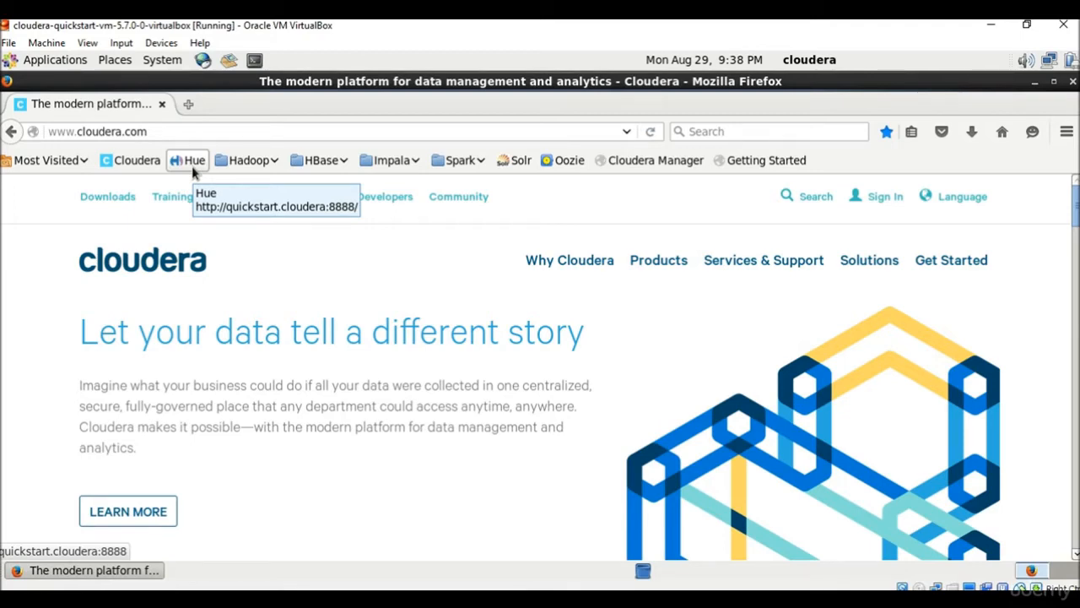
Step: Load the Hue web interface and choose the Hive query editor from Query Editors
{"action": "left_click", "coordinate": [195, 160]}
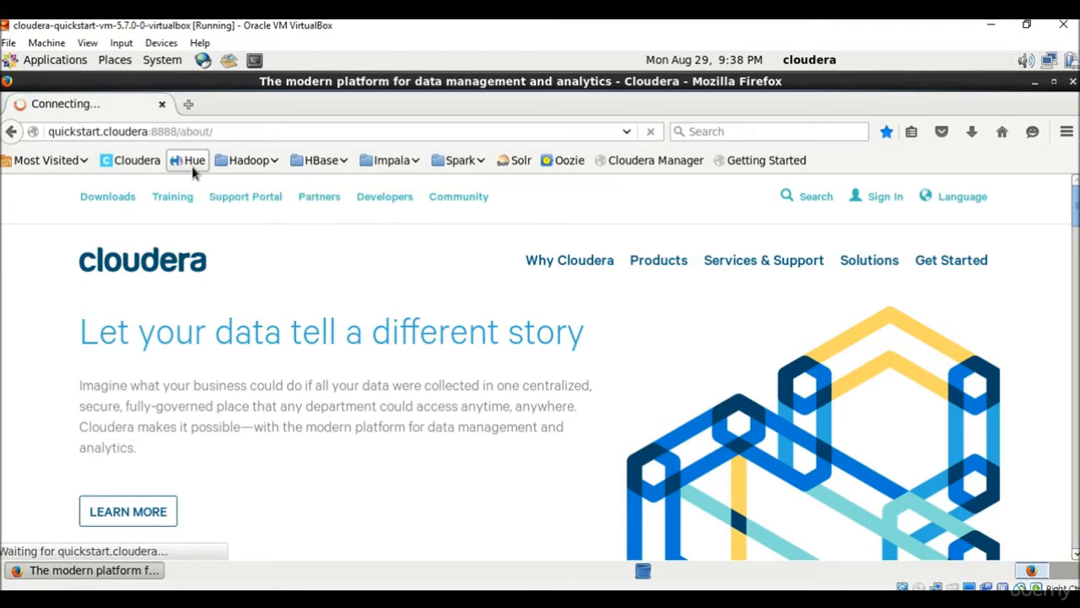
{"action": "left_click", "coordinate": [189, 160]}
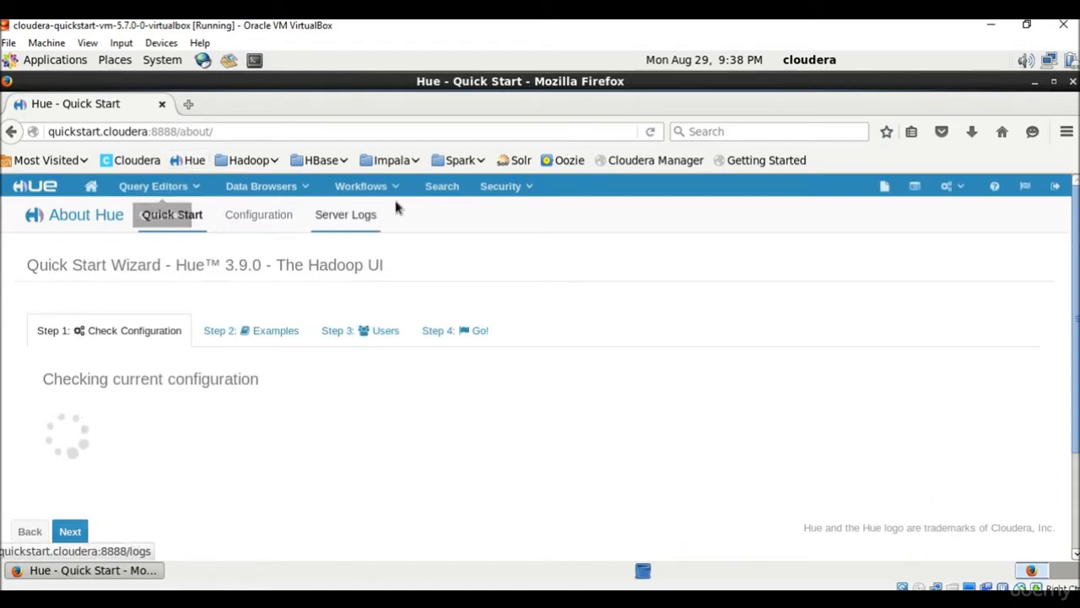
{"action": "left_click", "coordinate": [154, 185]}
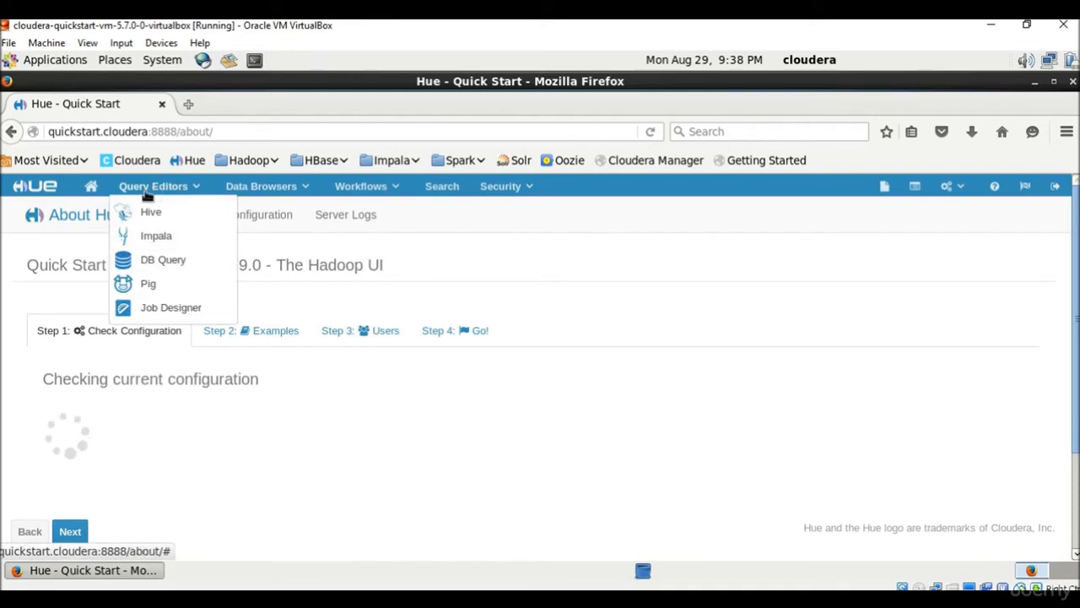
{"action": "left_click", "coordinate": [151, 212]}
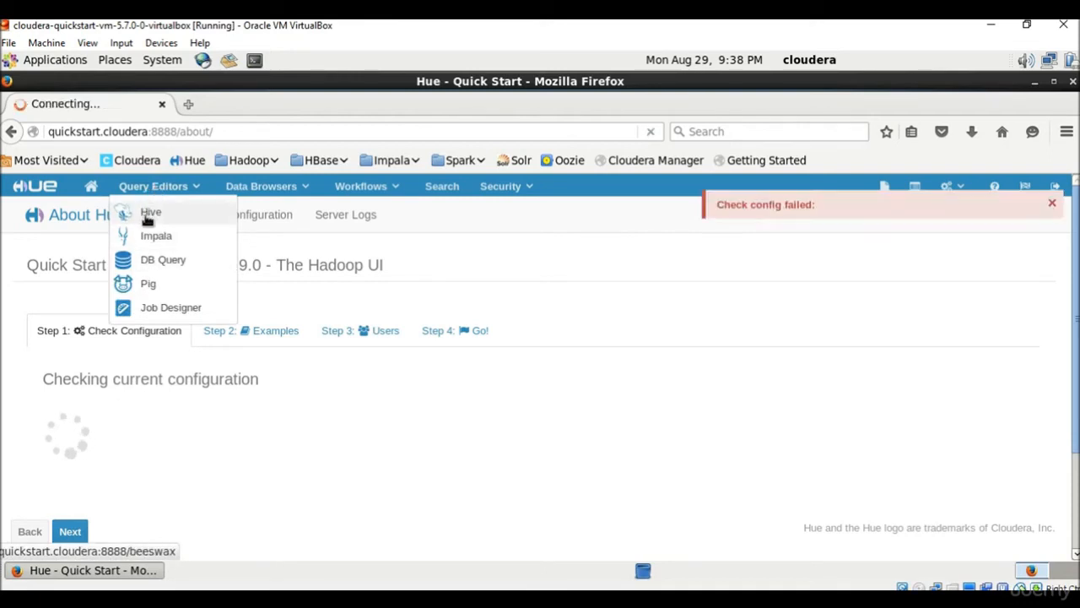
{"action": "left_click", "coordinate": [152, 212]}
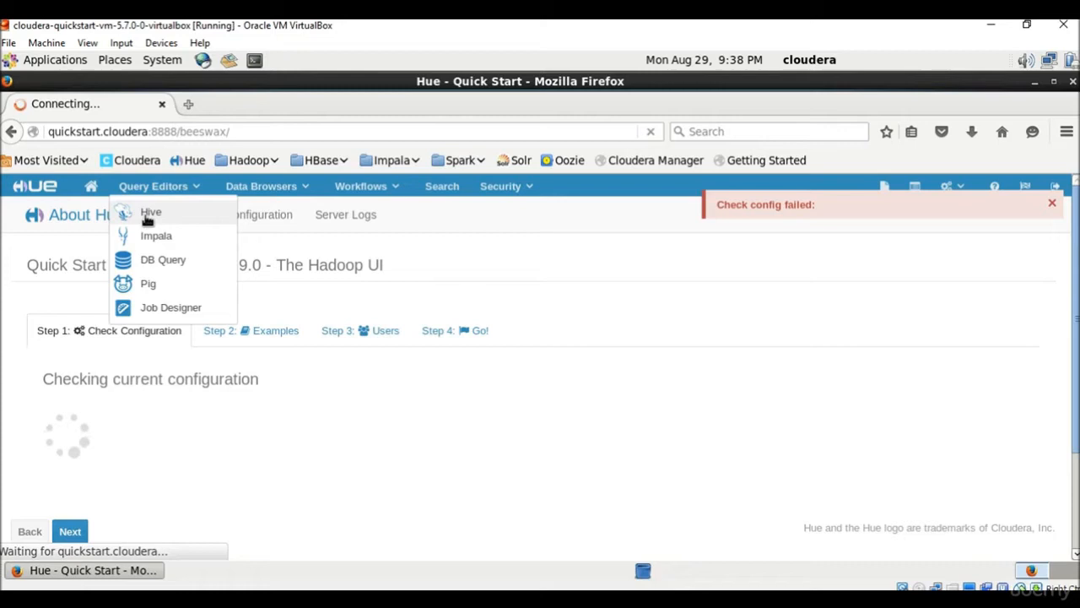
Step: Let the Hive Editor load with the ipl_data table, then show the Query Editors list
{"action": "left_click", "coordinate": [151, 213]}
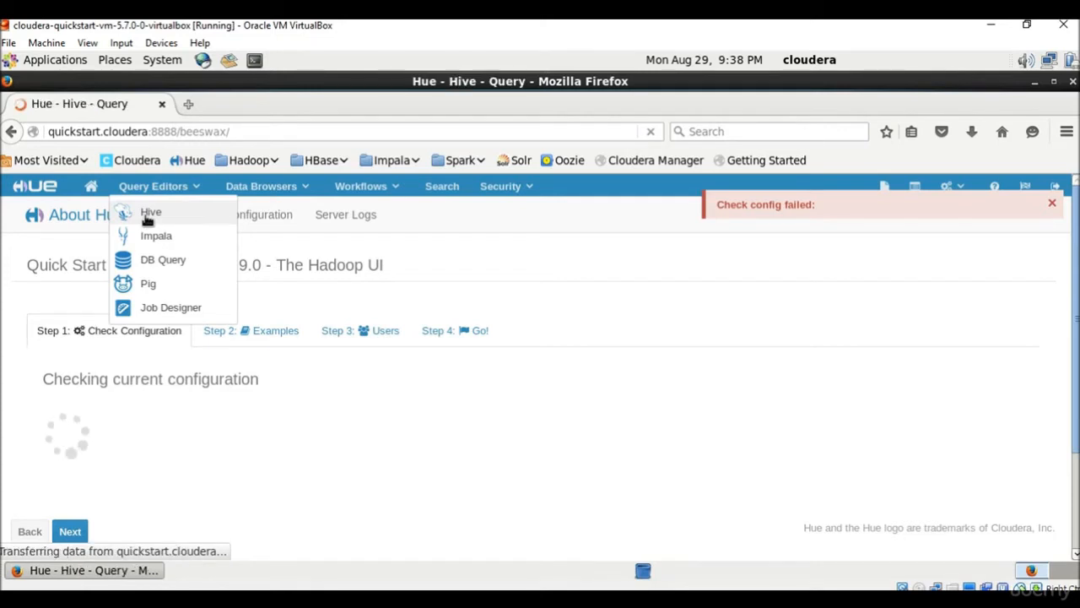
{"action": "left_click", "coordinate": [152, 213]}
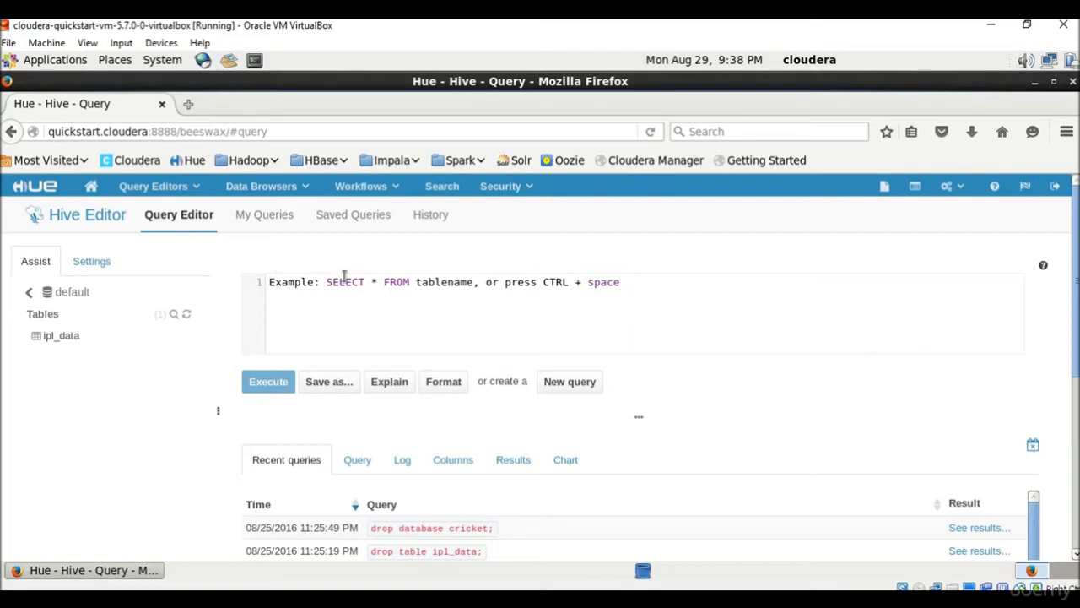
{"action": "mouse_move", "coordinate": [70, 349]}
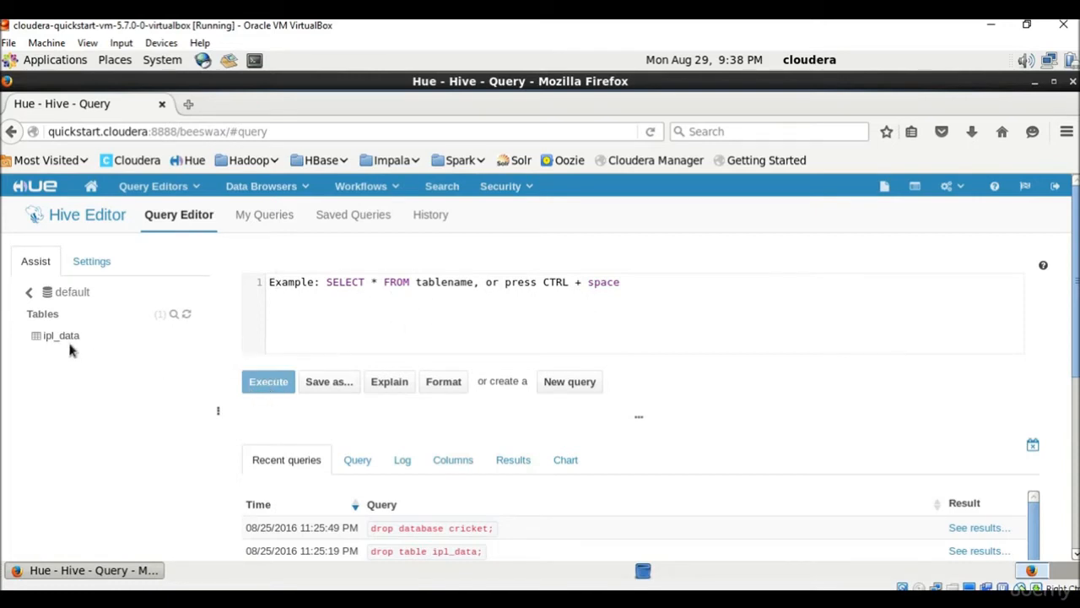
{"action": "mouse_move", "coordinate": [354, 315]}
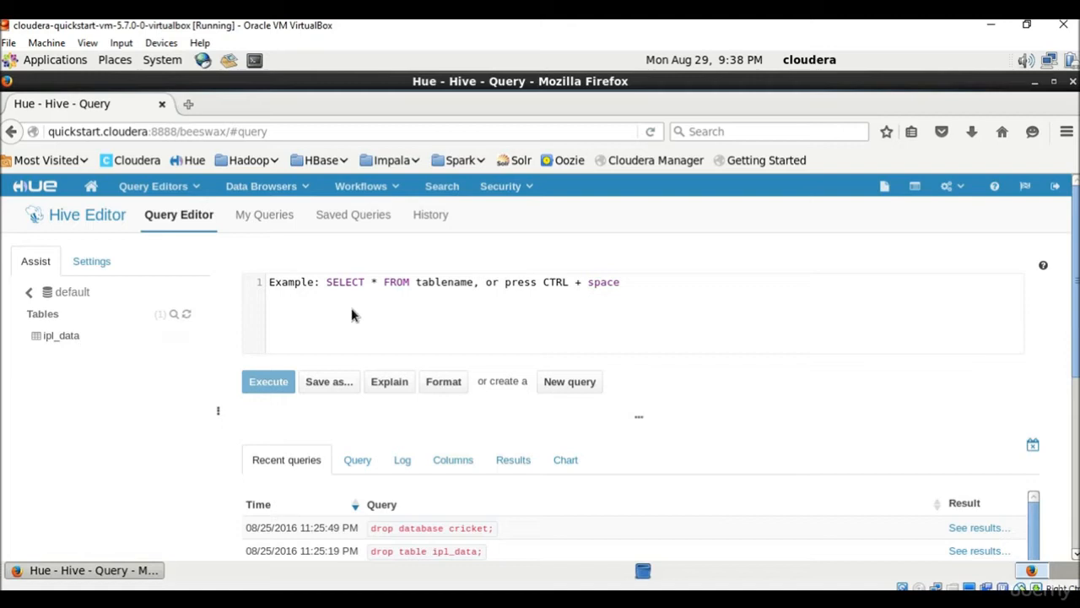
{"action": "left_click", "coordinate": [153, 185]}
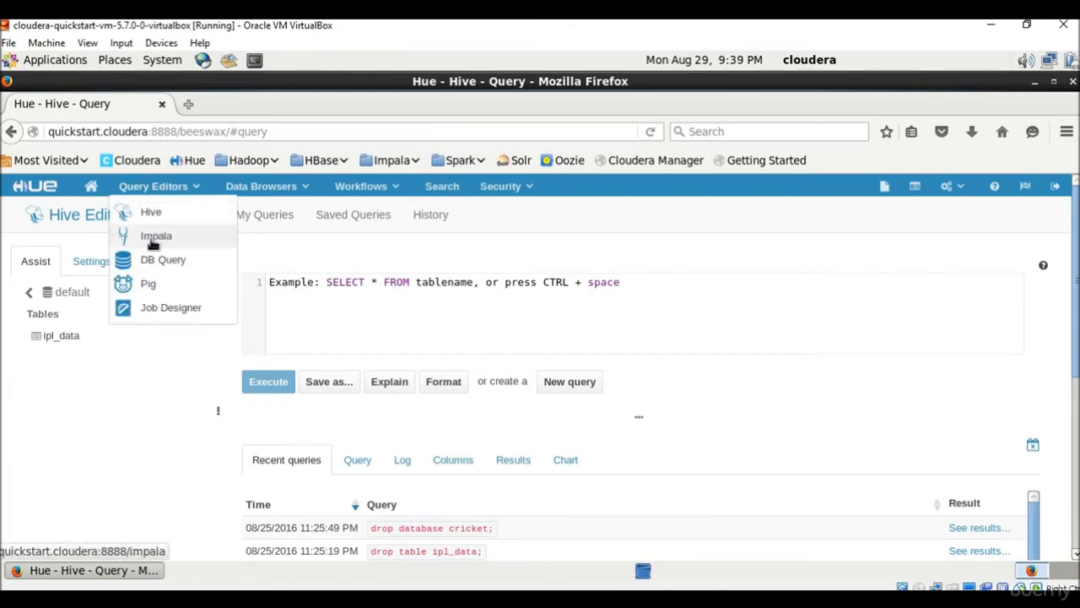
Step: Switch to the Impala query editor, then show the Query Editors list again
{"action": "left_click", "coordinate": [155, 236]}
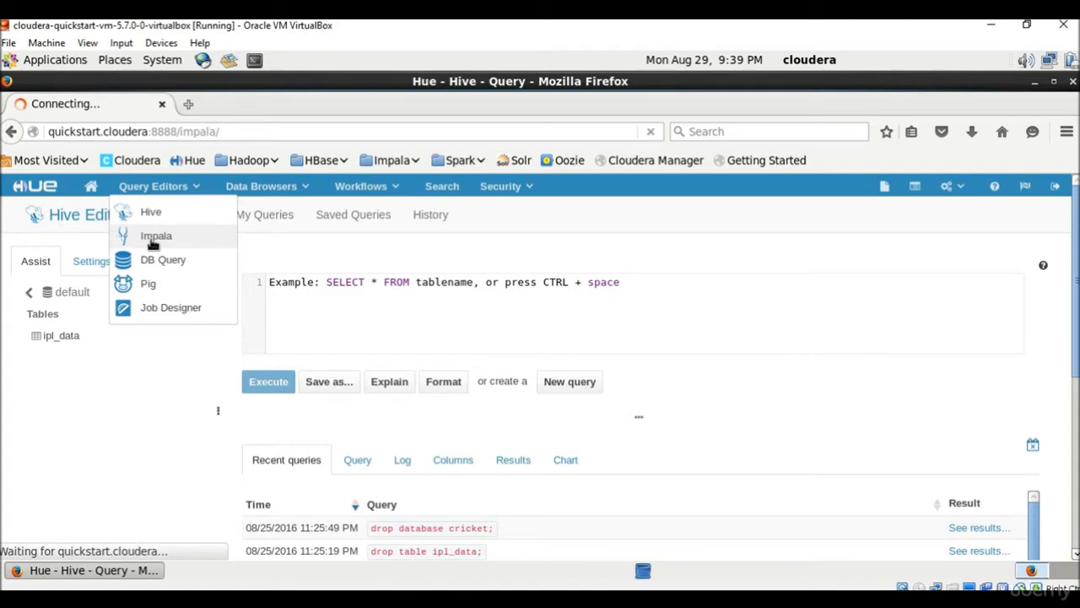
{"action": "left_click", "coordinate": [155, 236]}
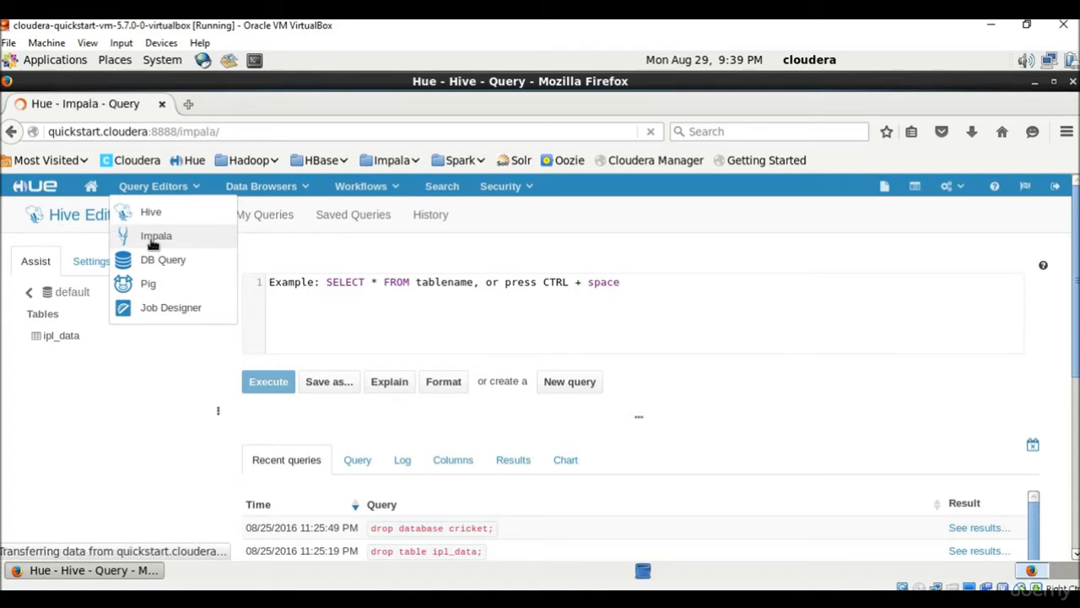
{"action": "left_click", "coordinate": [155, 236]}
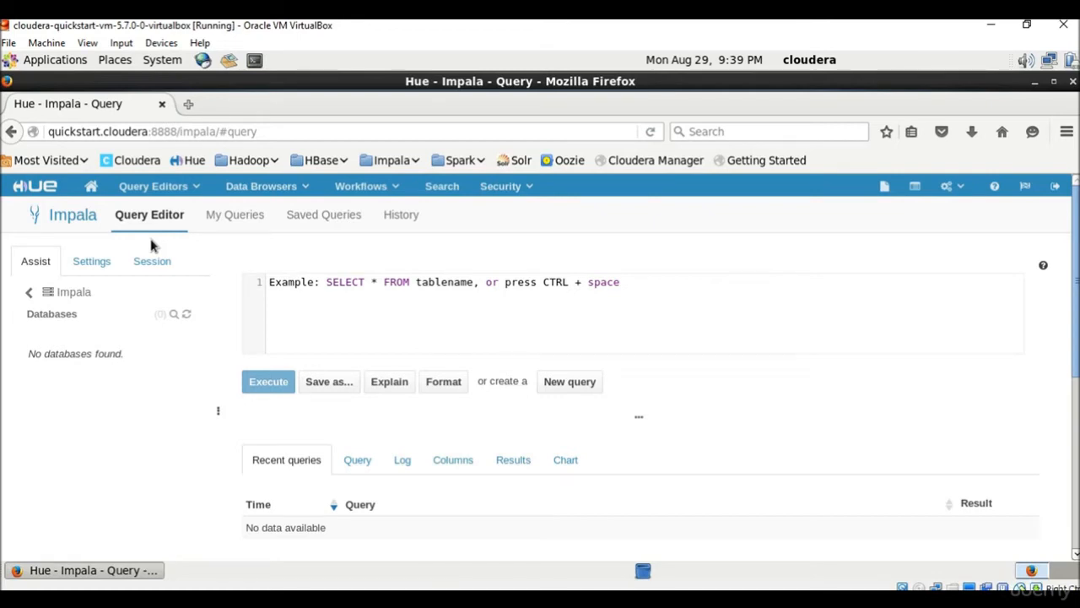
{"action": "mouse_move", "coordinate": [306, 375]}
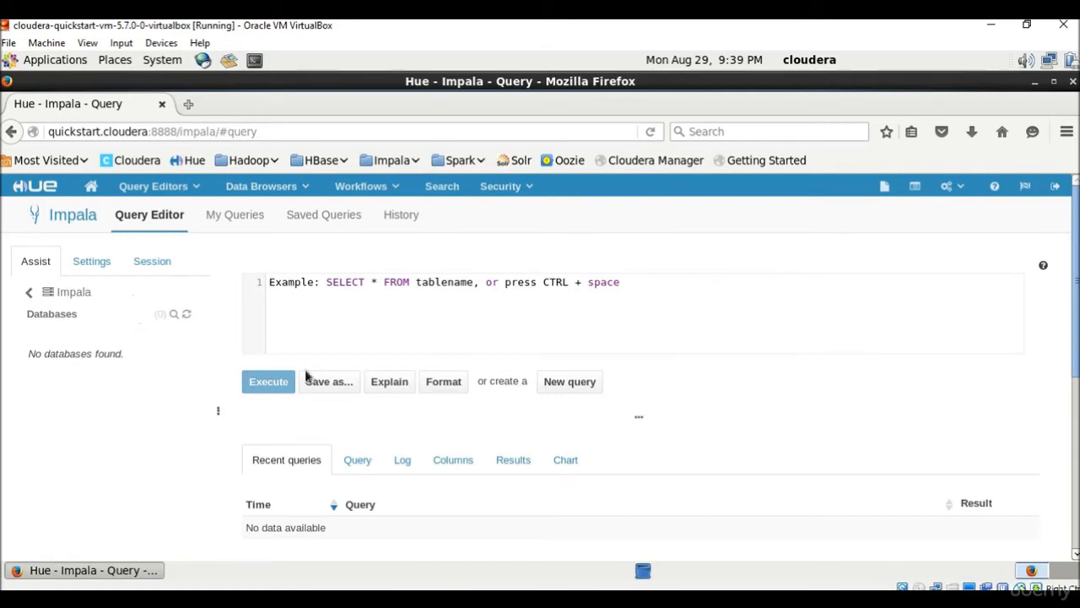
{"action": "mouse_move", "coordinate": [354, 324]}
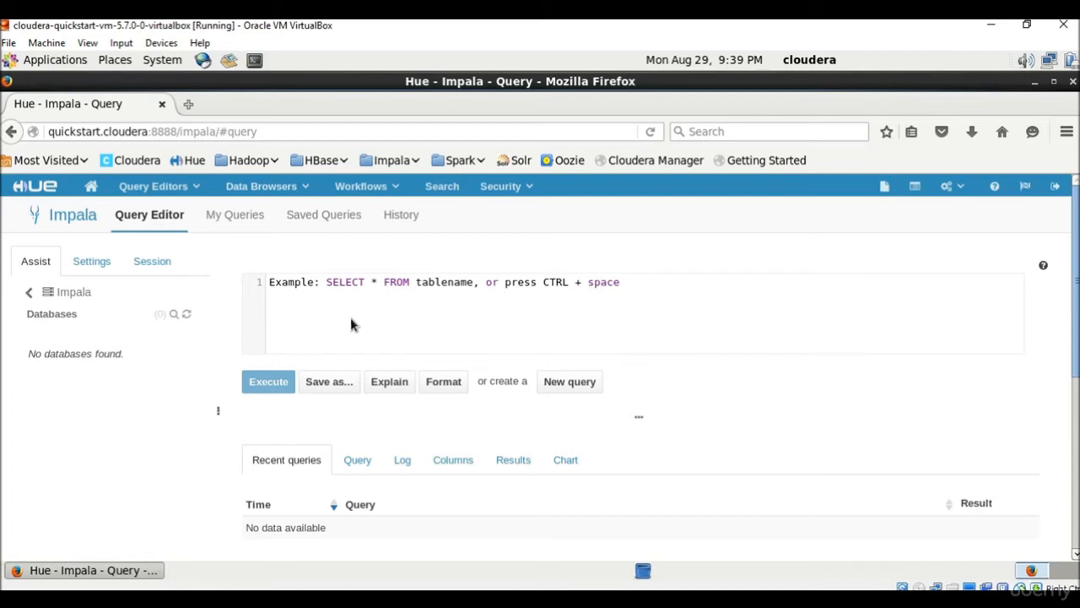
{"action": "left_click", "coordinate": [156, 186]}
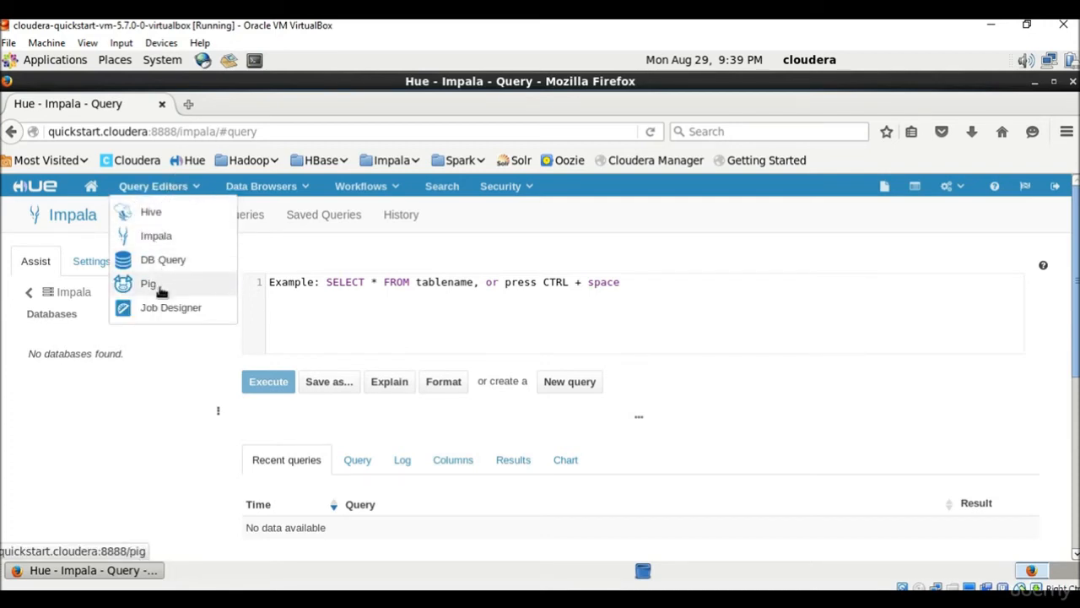
Step: Switch to the Pig script editor, then show the Data Browsers list
{"action": "left_click", "coordinate": [149, 284]}
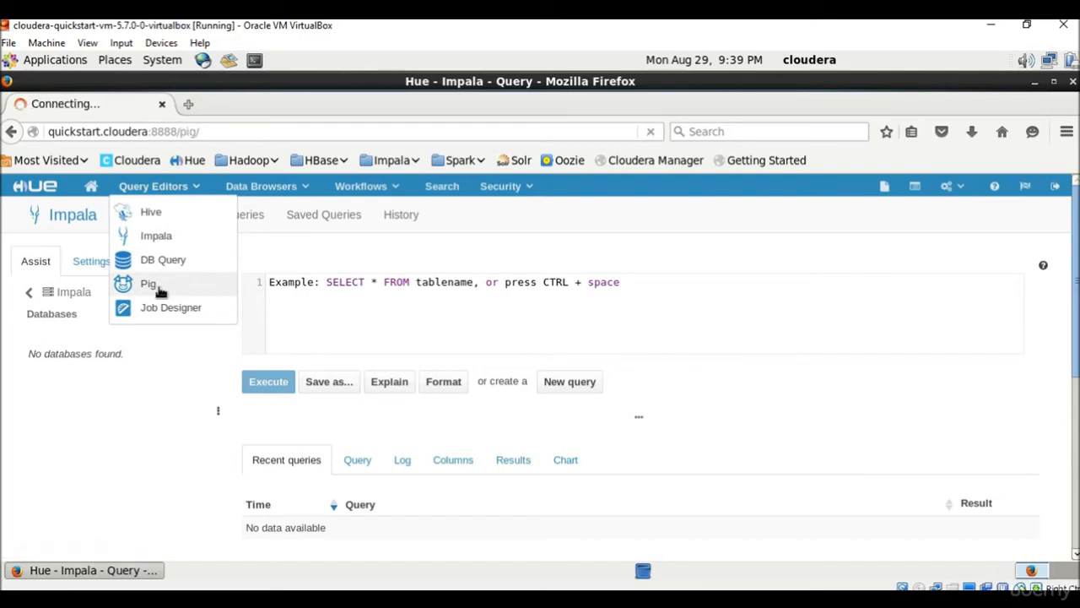
{"action": "left_click", "coordinate": [148, 284]}
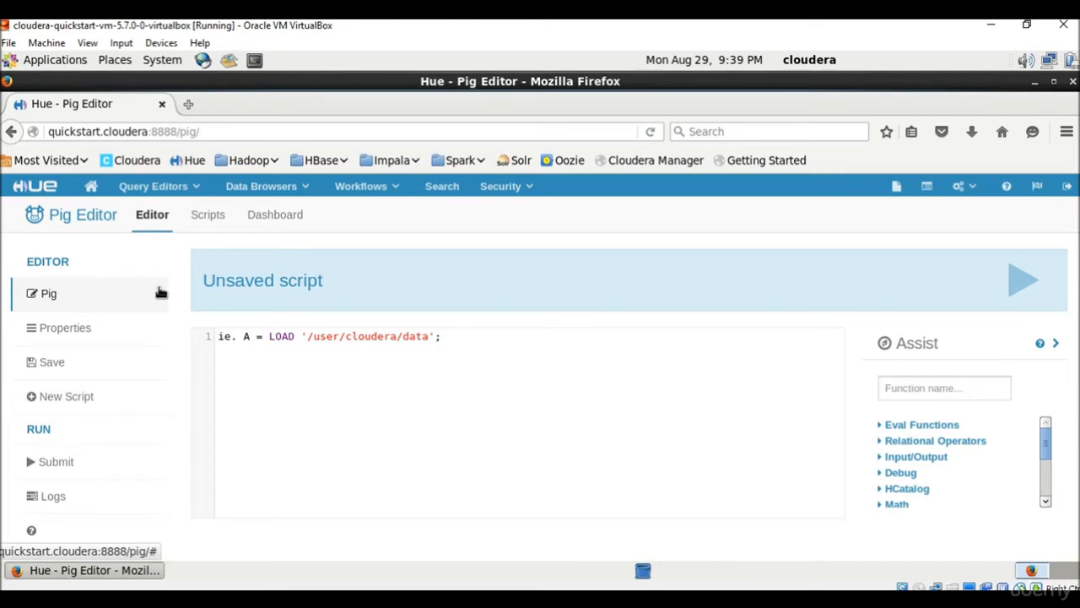
{"action": "mouse_move", "coordinate": [411, 338]}
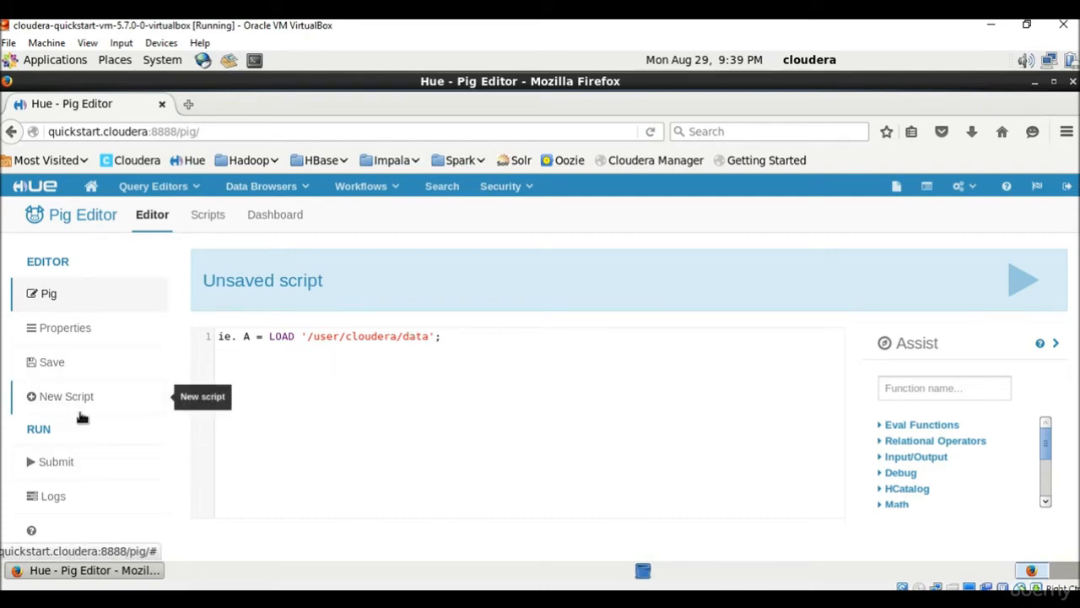
{"action": "mouse_move", "coordinate": [72, 363]}
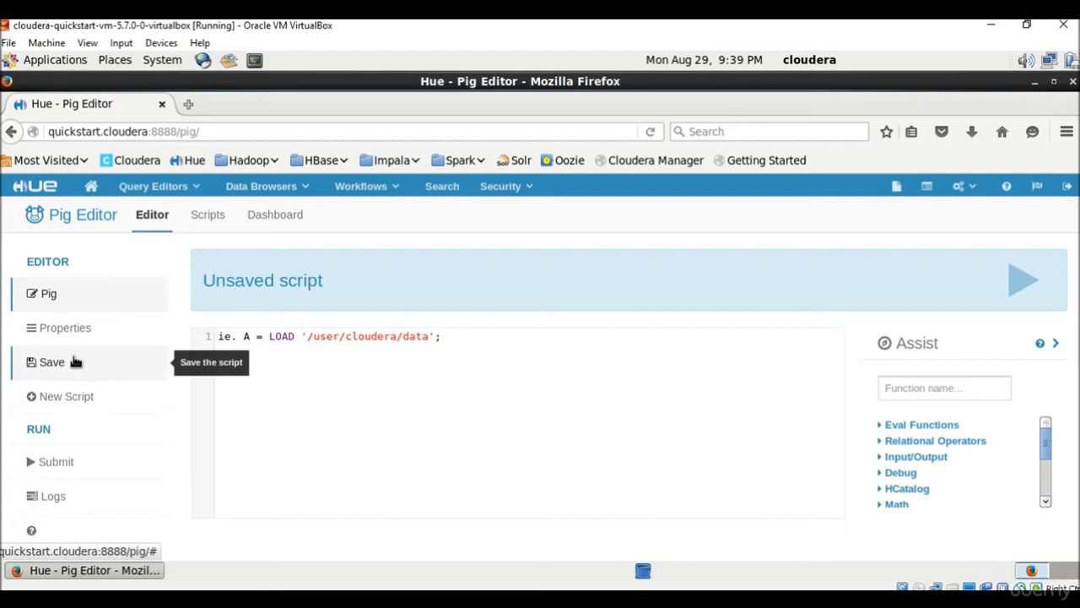
{"action": "mouse_move", "coordinate": [76, 471]}
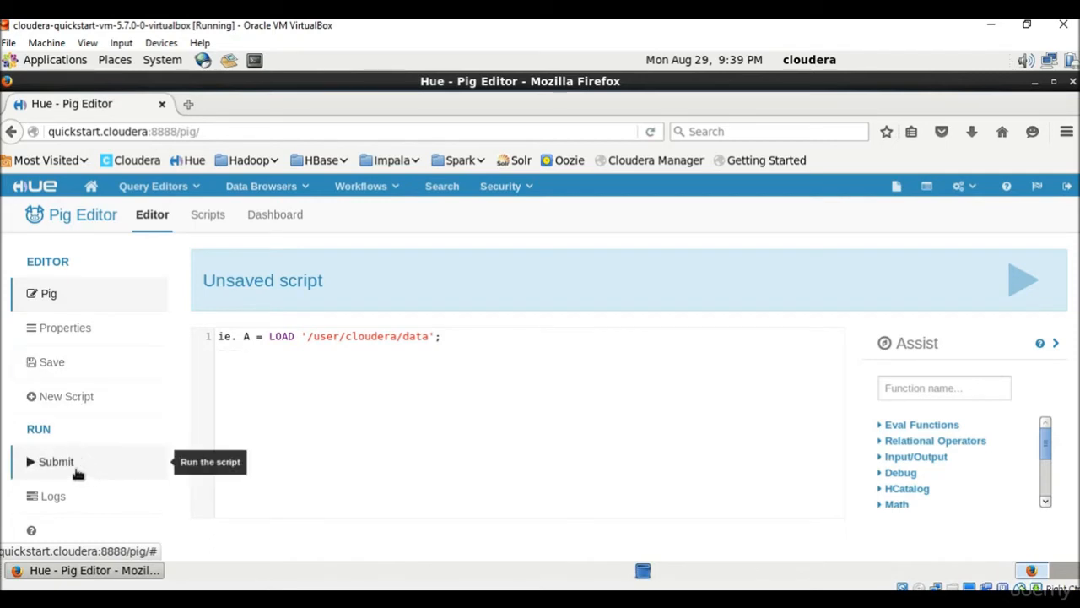
{"action": "mouse_move", "coordinate": [197, 447]}
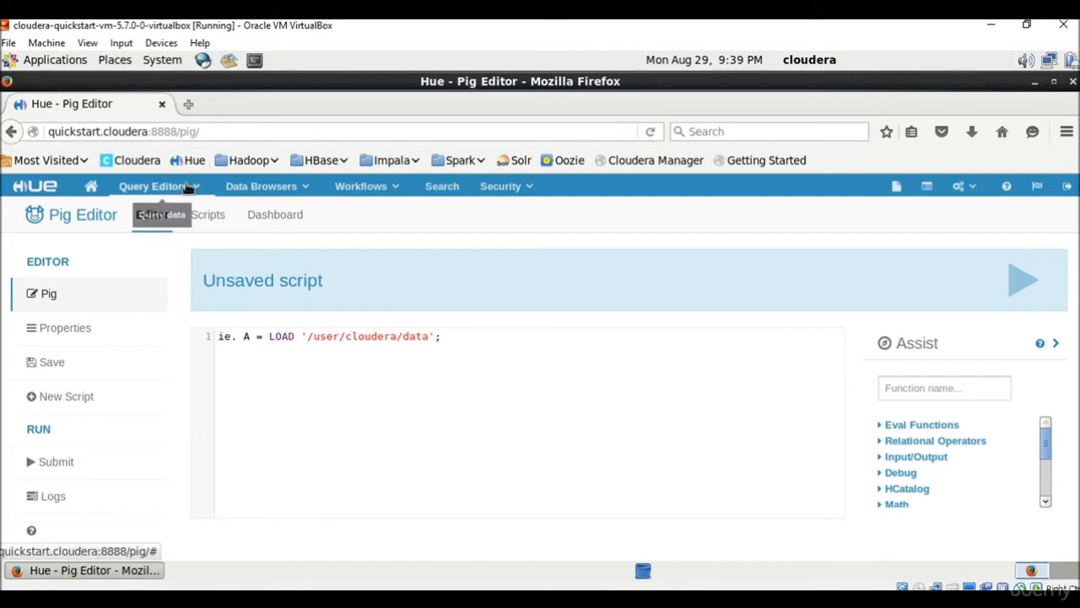
{"action": "left_click", "coordinate": [155, 185]}
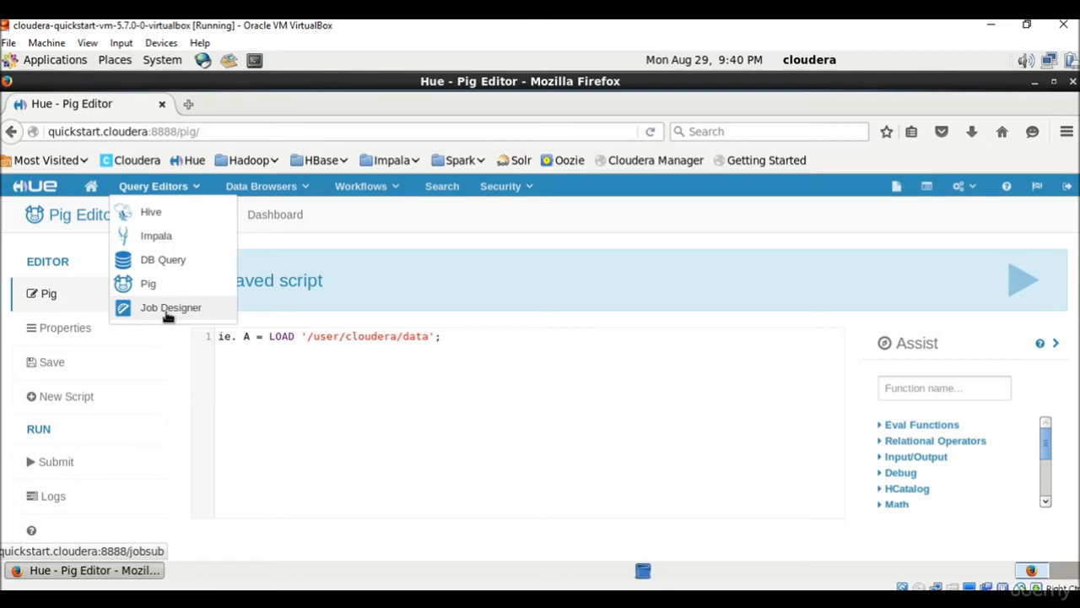
{"action": "left_click", "coordinate": [262, 186]}
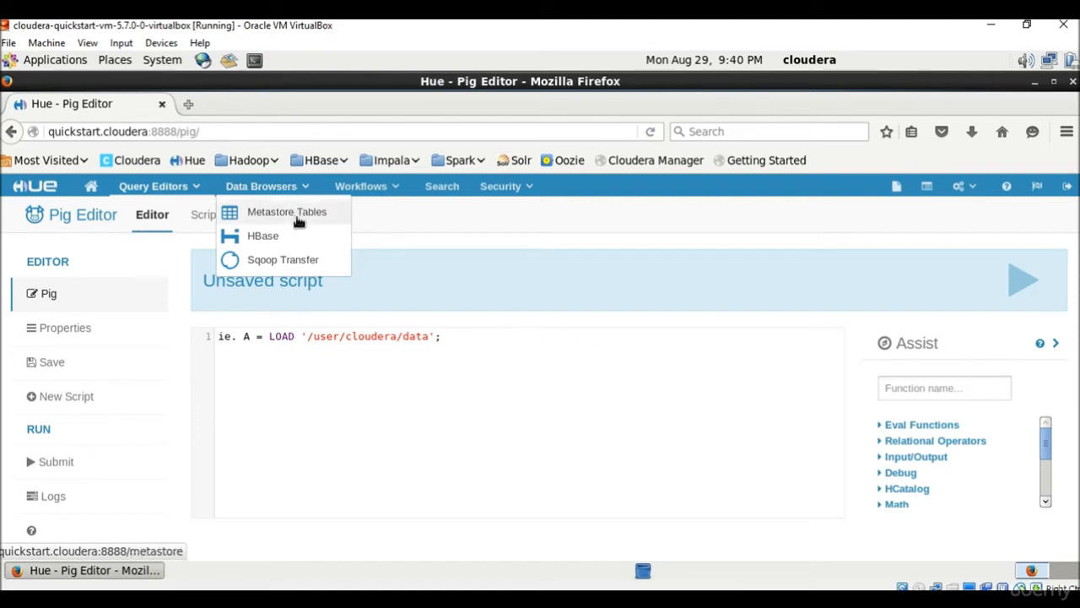
Step: View the default database's ipl_data table in Metastore Manager, then show the Data Browsers list
{"action": "left_click", "coordinate": [287, 213]}
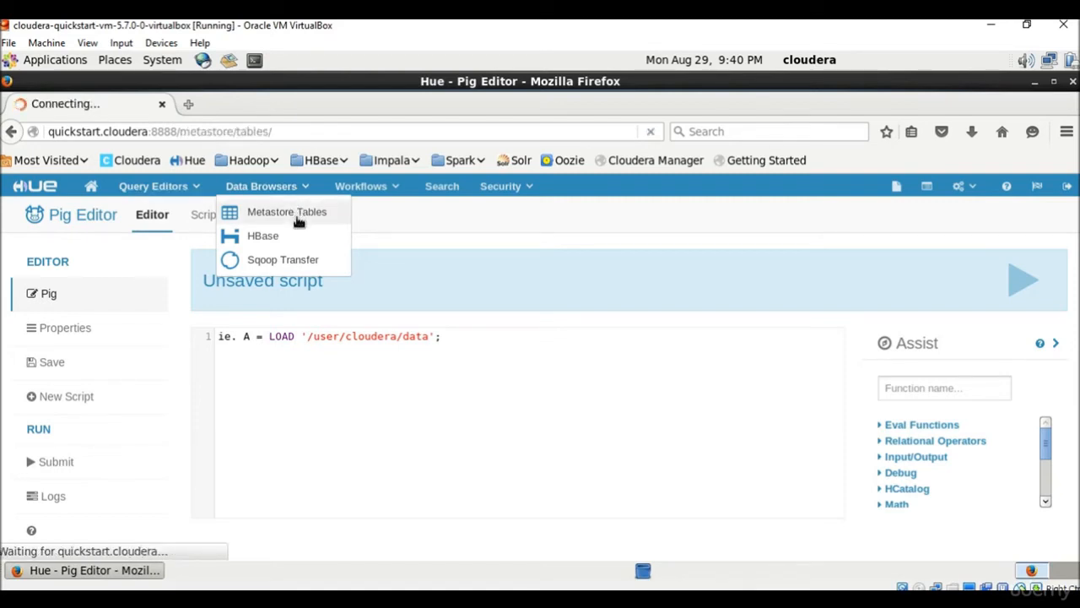
{"action": "left_click", "coordinate": [286, 213]}
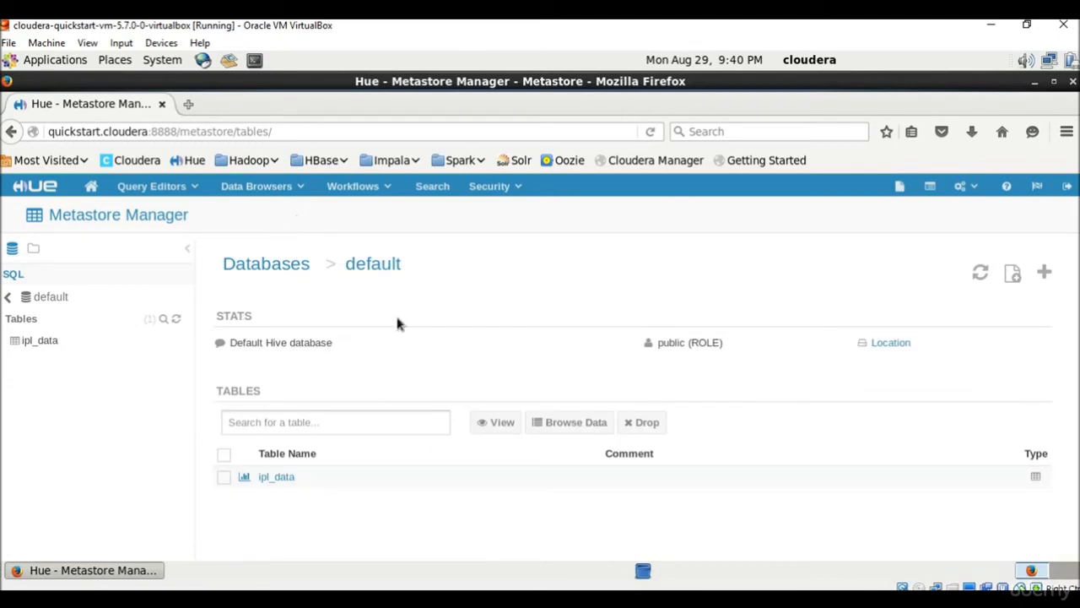
{"action": "mouse_move", "coordinate": [196, 223]}
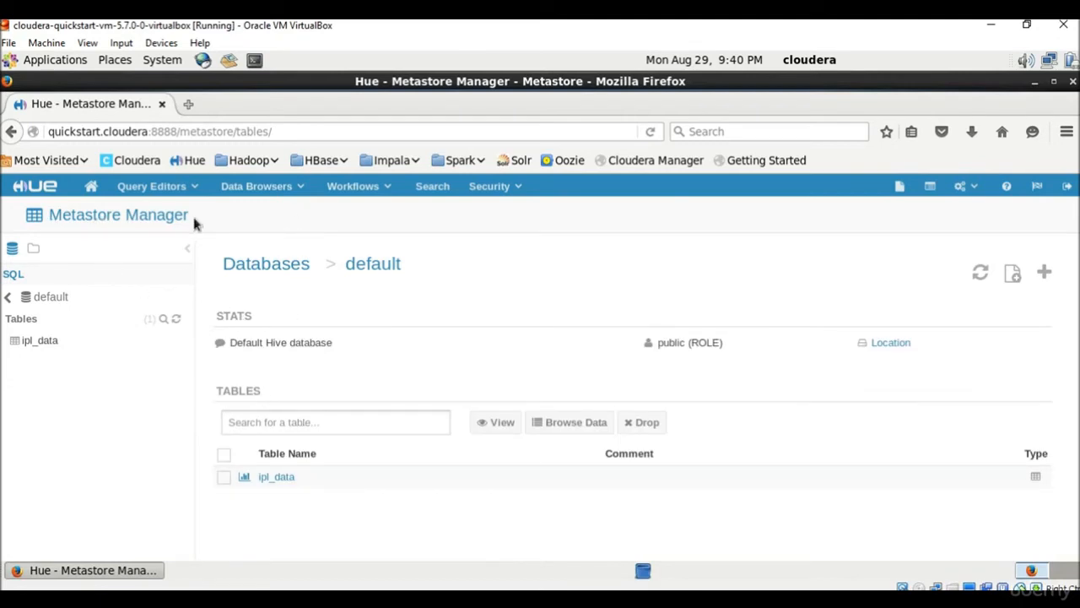
{"action": "mouse_move", "coordinate": [218, 226]}
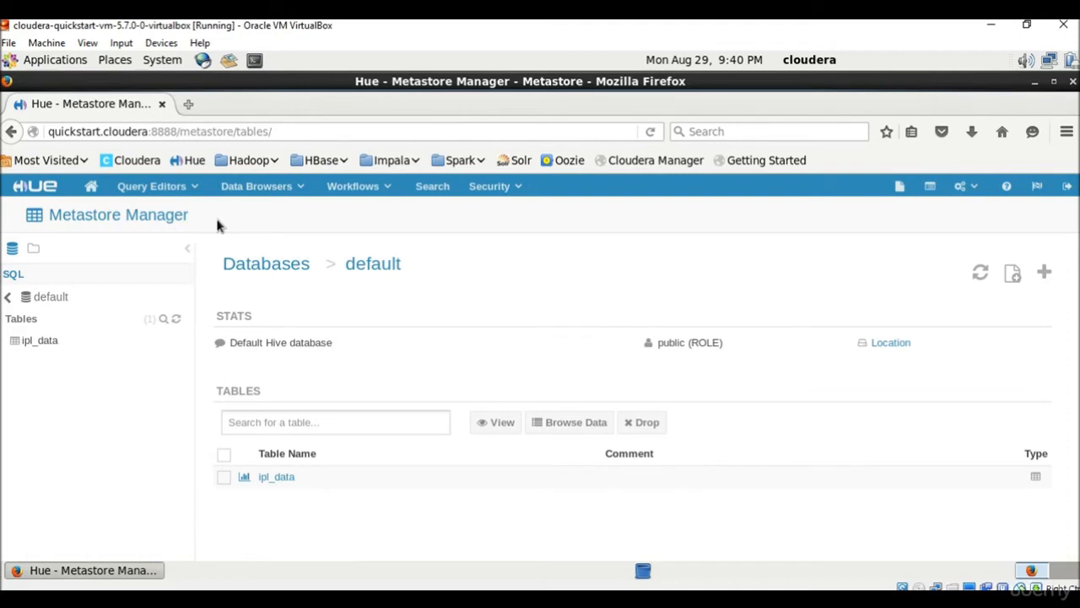
{"action": "mouse_move", "coordinate": [266, 187]}
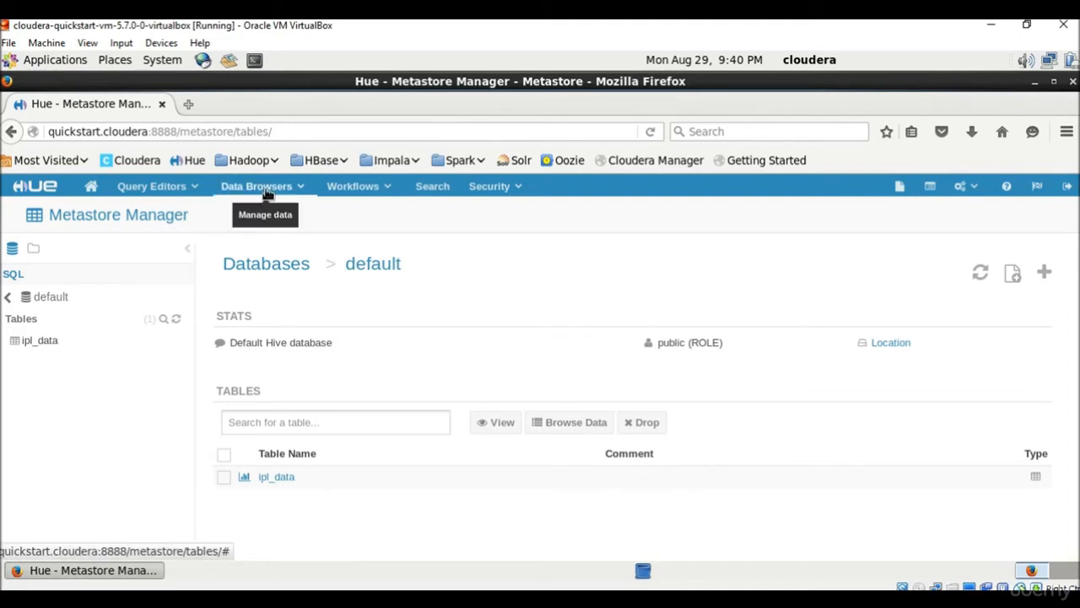
{"action": "left_click", "coordinate": [256, 185]}
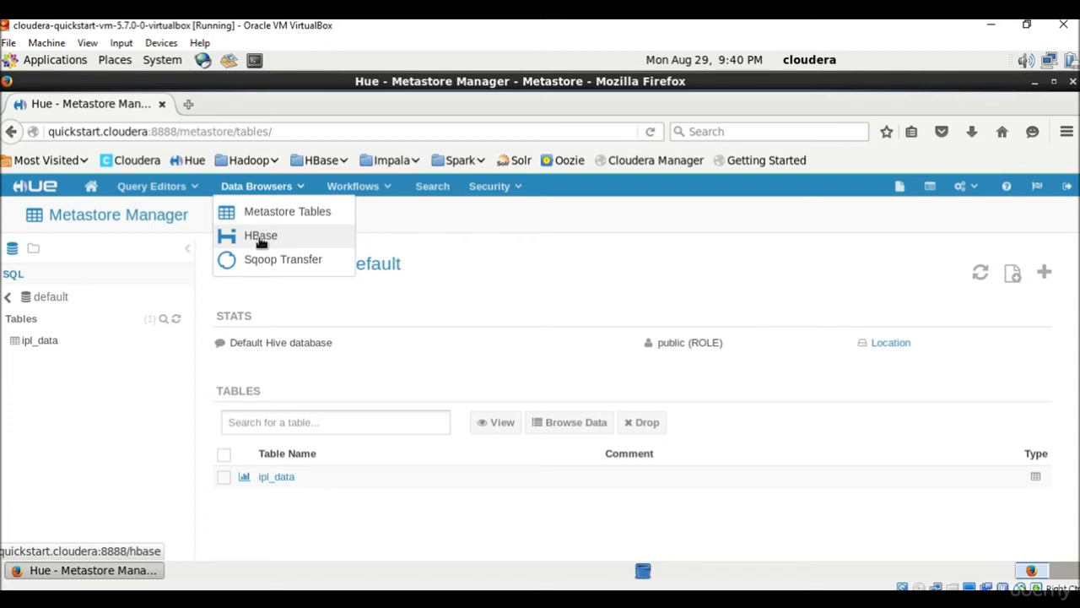
{"action": "mouse_move", "coordinate": [267, 270]}
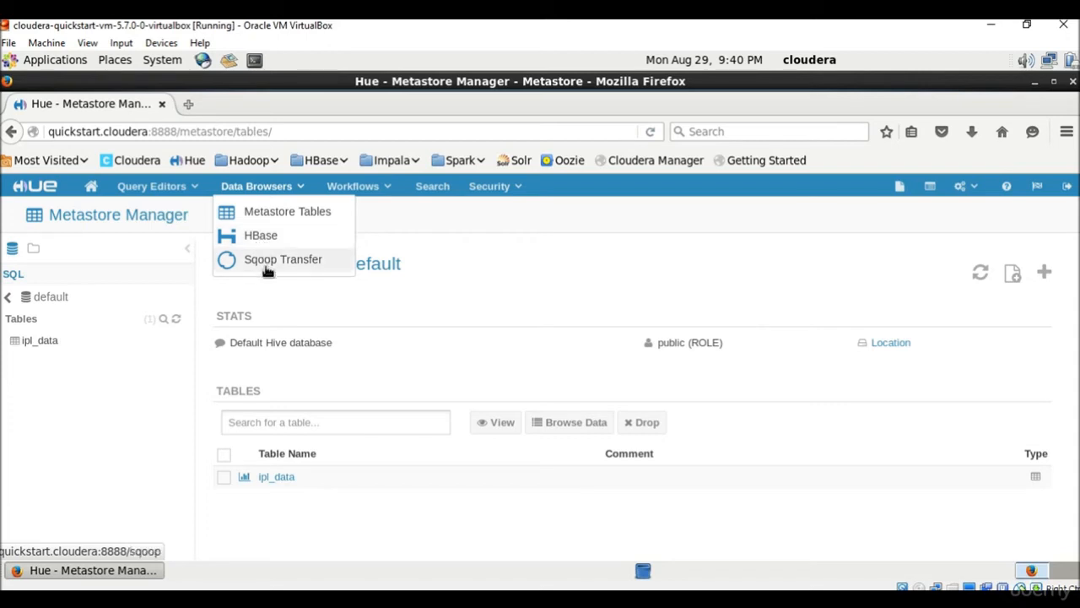
Step: Go to the Sqoop Transfer jobs page, which reports no jobs
{"action": "left_click", "coordinate": [283, 260]}
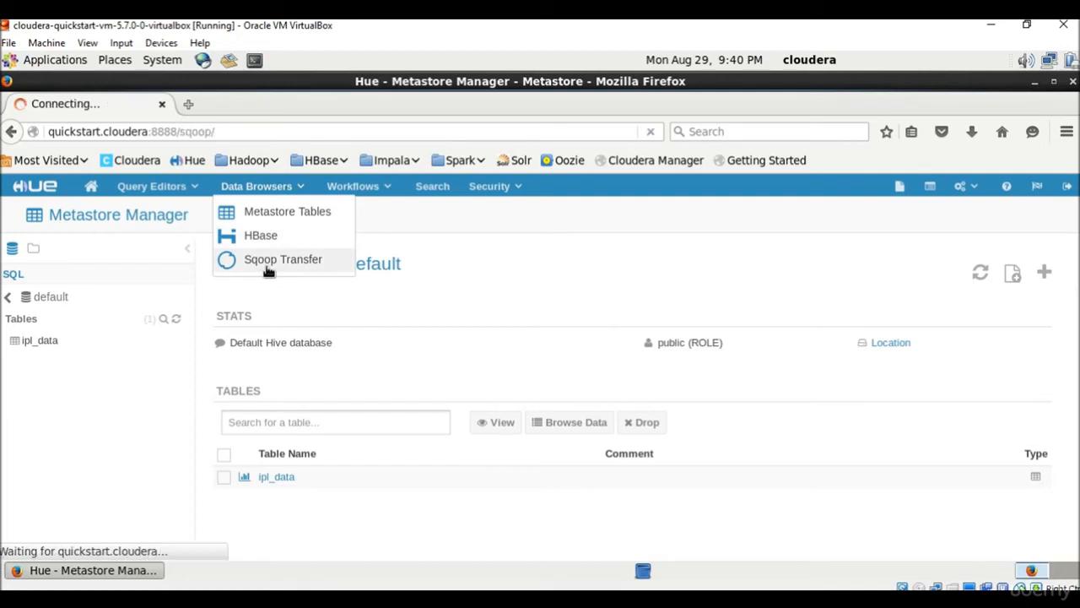
{"action": "left_click", "coordinate": [284, 260]}
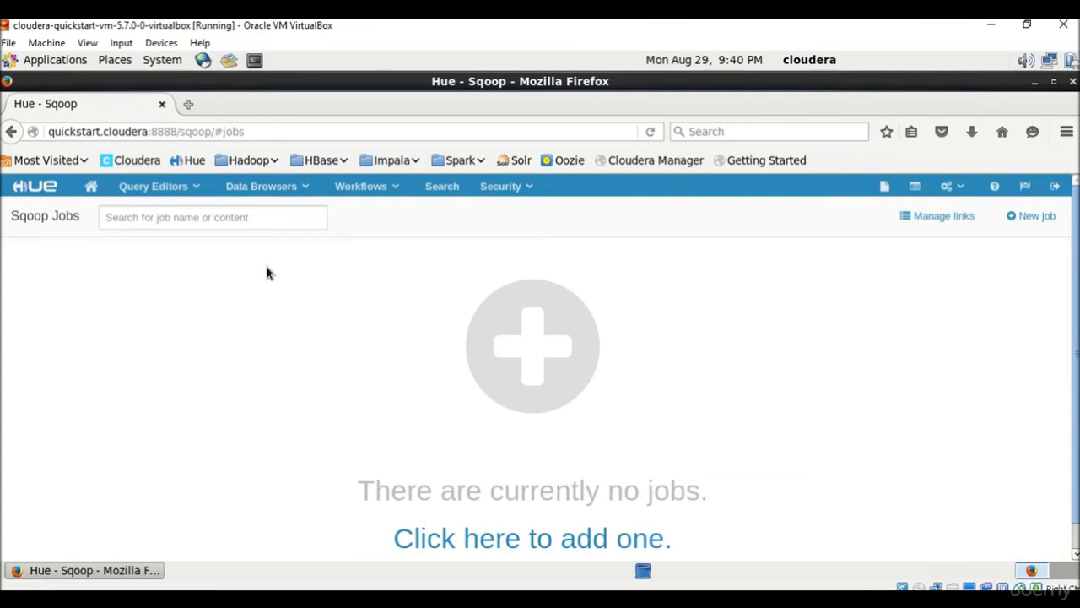
{"action": "mouse_move", "coordinate": [395, 322]}
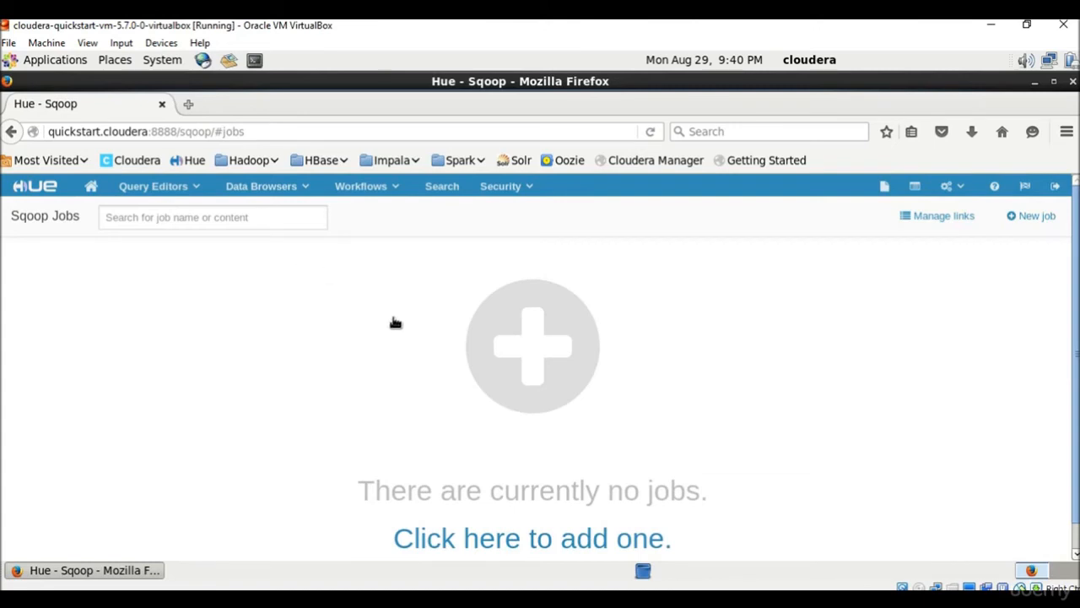
{"action": "mouse_move", "coordinate": [460, 392]}
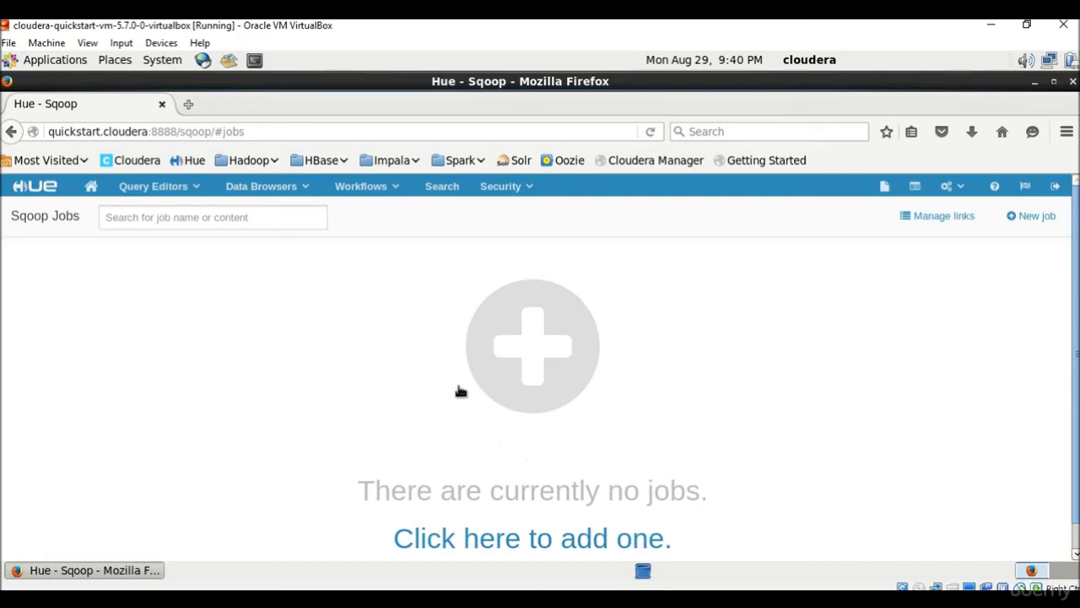
{"action": "mouse_move", "coordinate": [454, 544]}
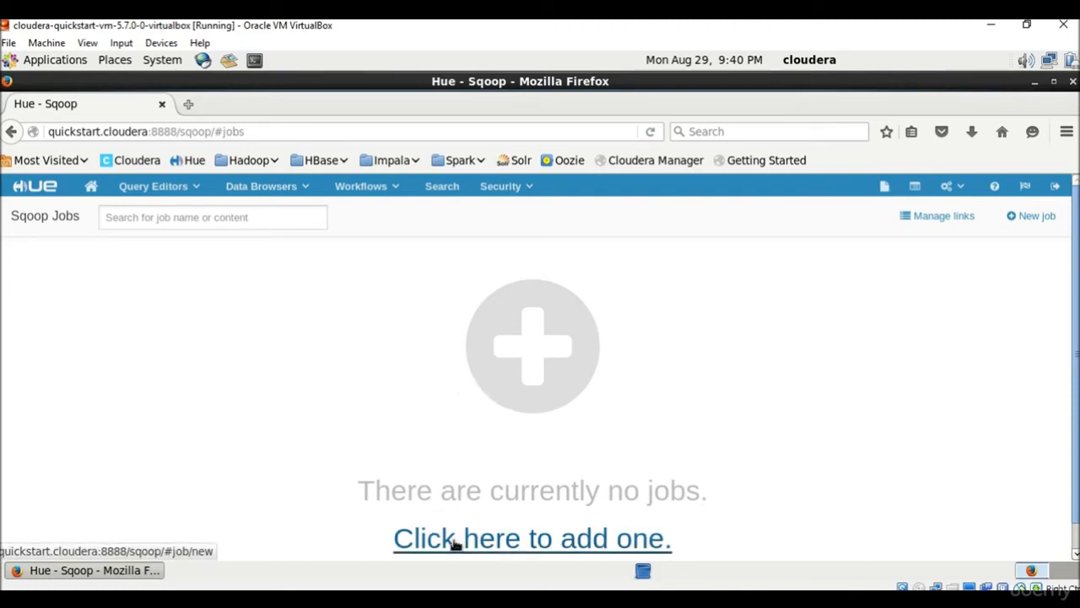
Step: Start a new untitled Sqoop job, then go to the Oozie Workflows dashboard
{"action": "left_click", "coordinate": [532, 536]}
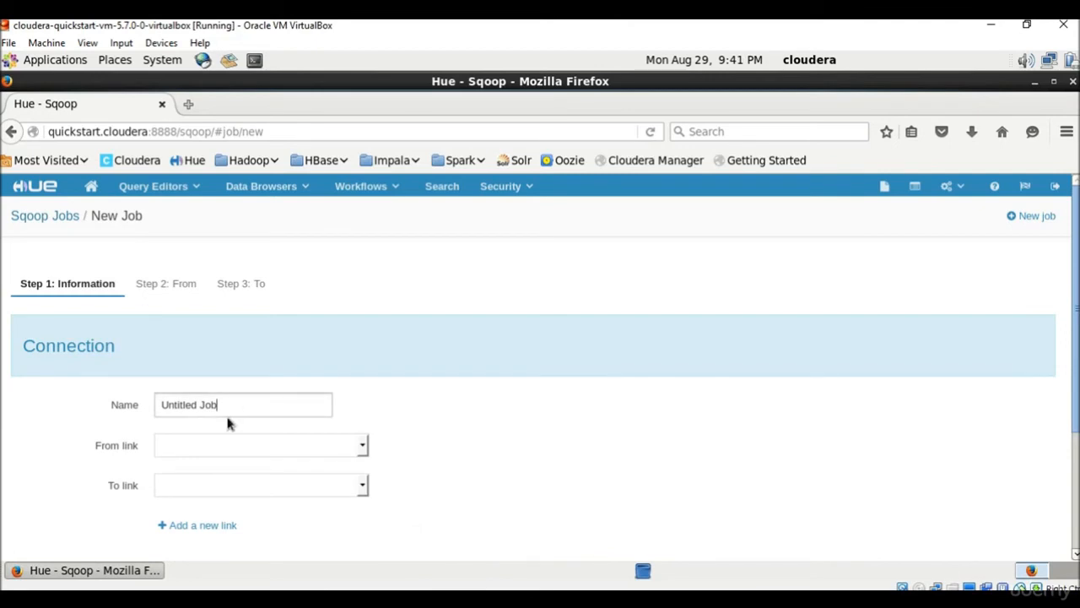
{"action": "mouse_move", "coordinate": [109, 501]}
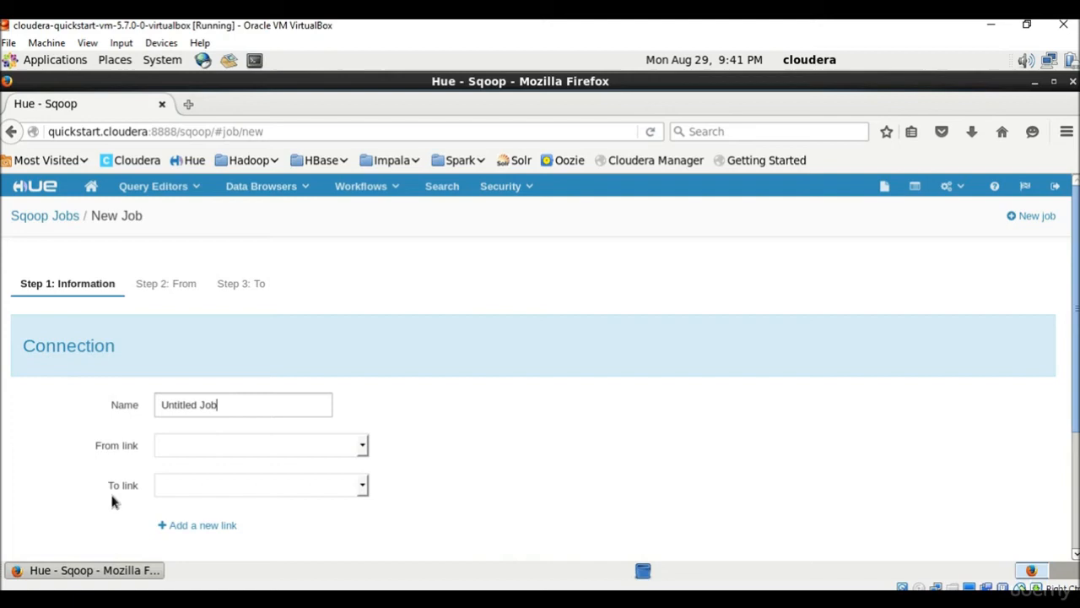
{"action": "mouse_move", "coordinate": [204, 457]}
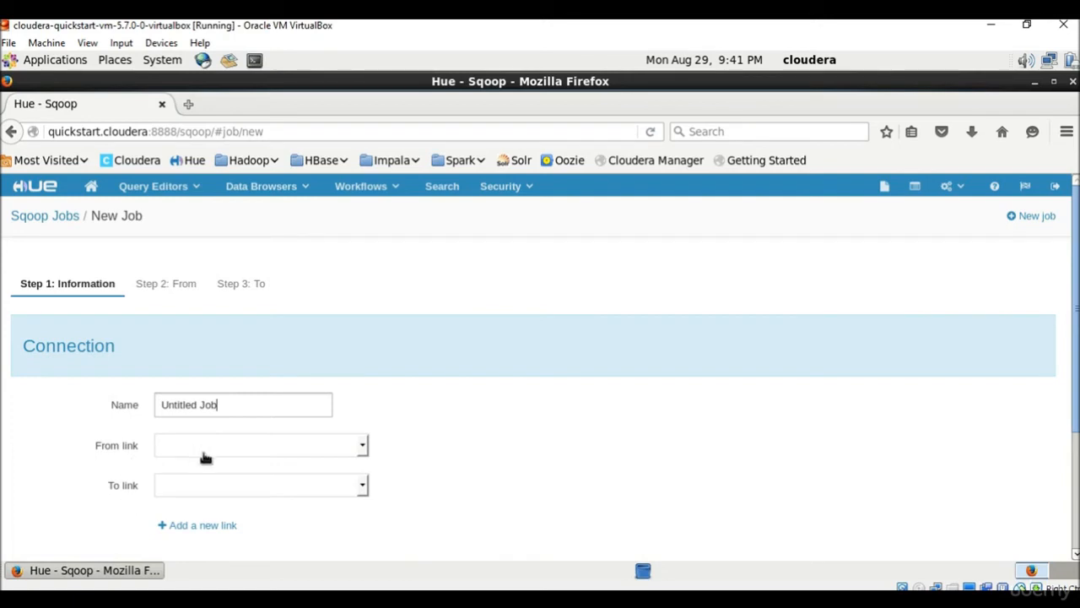
{"action": "mouse_move", "coordinate": [264, 491]}
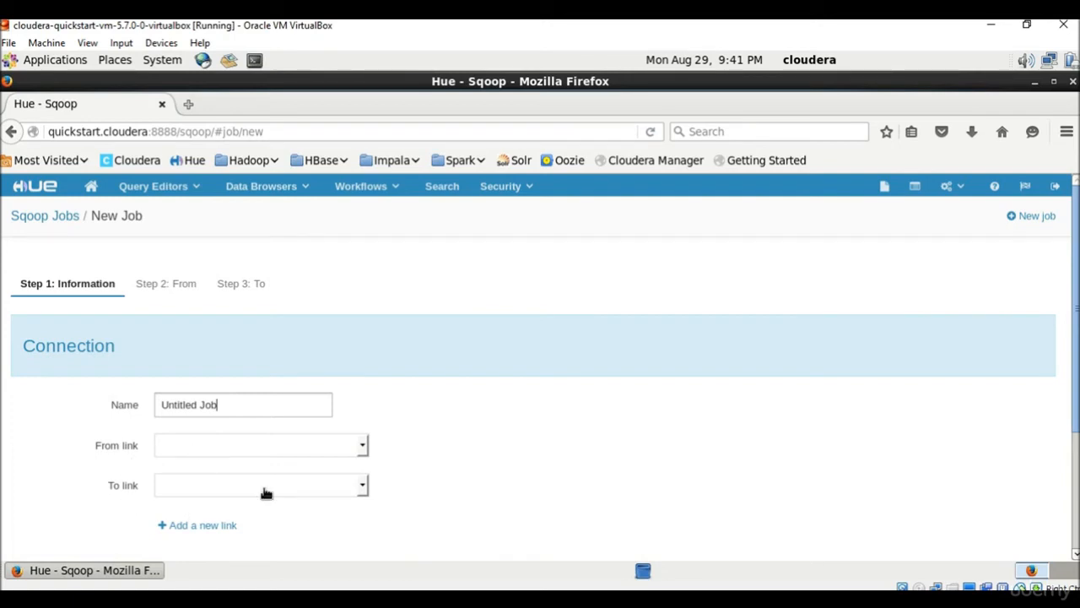
{"action": "mouse_move", "coordinate": [285, 185]}
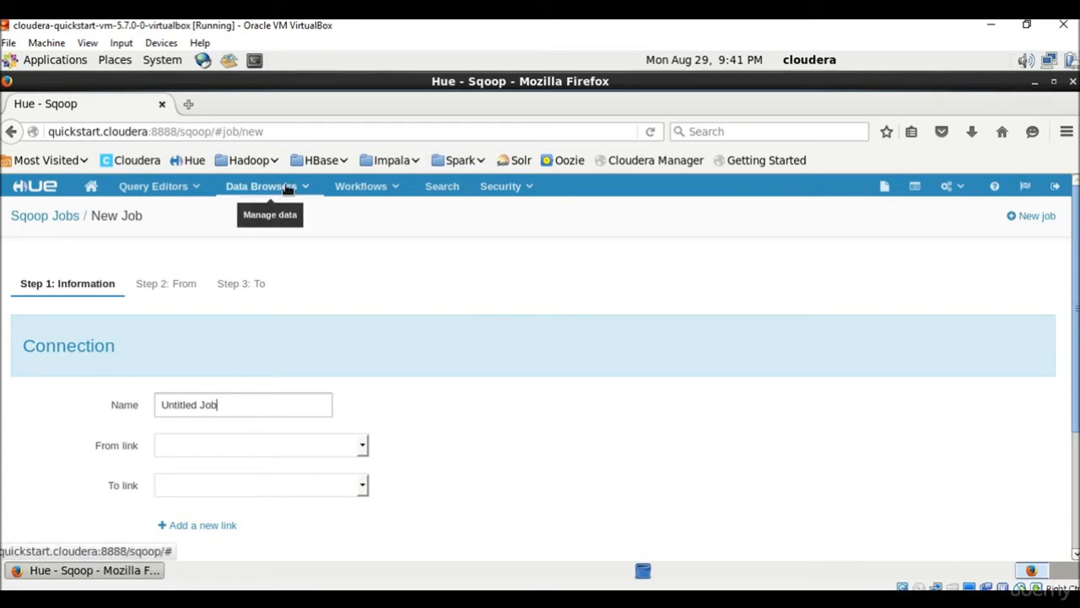
{"action": "left_click", "coordinate": [362, 185]}
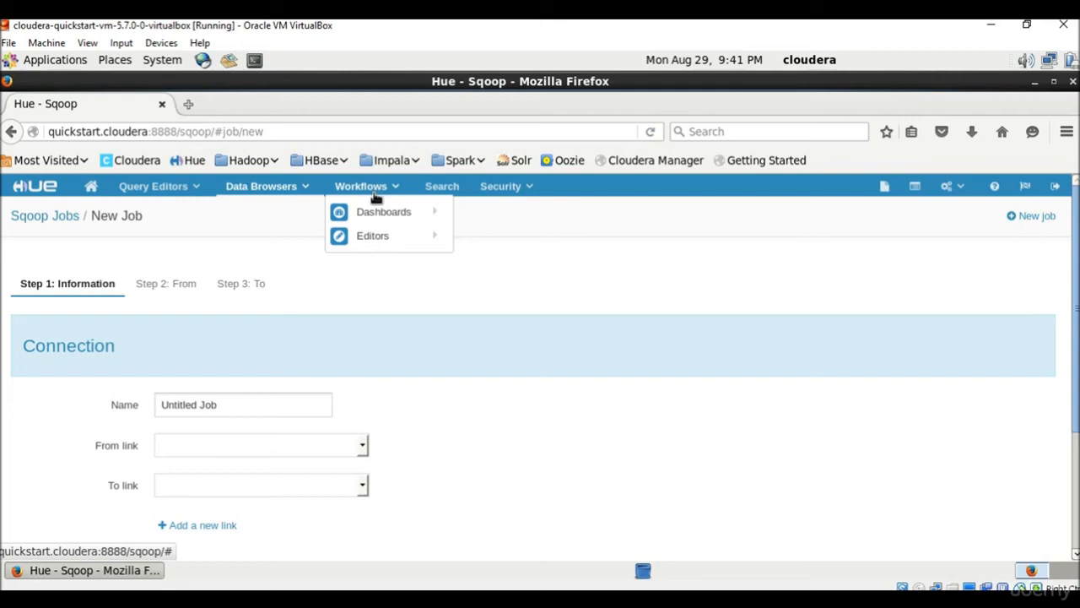
{"action": "mouse_move", "coordinate": [383, 212]}
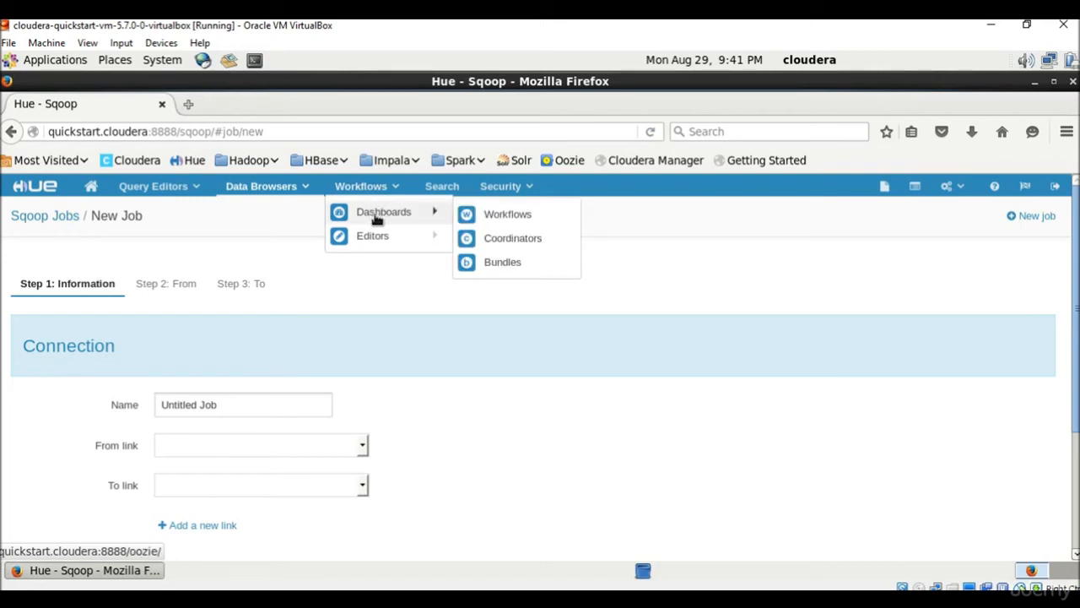
{"action": "left_click", "coordinate": [507, 213]}
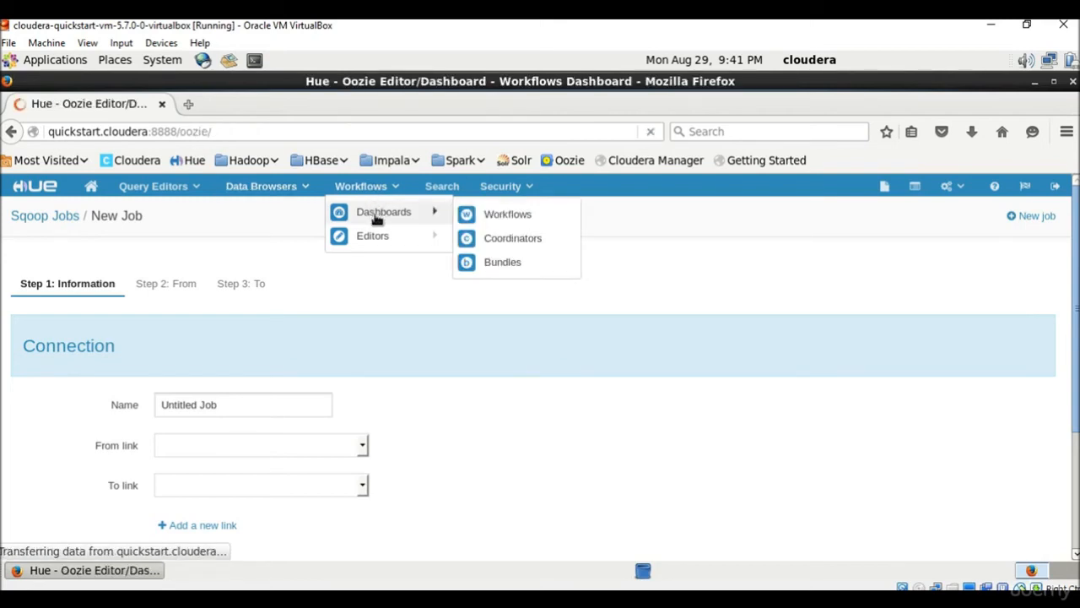
Step: Review the empty Oozie Dashboard, show the Security options, then go to the HDFS File Browser
{"action": "left_click", "coordinate": [506, 212]}
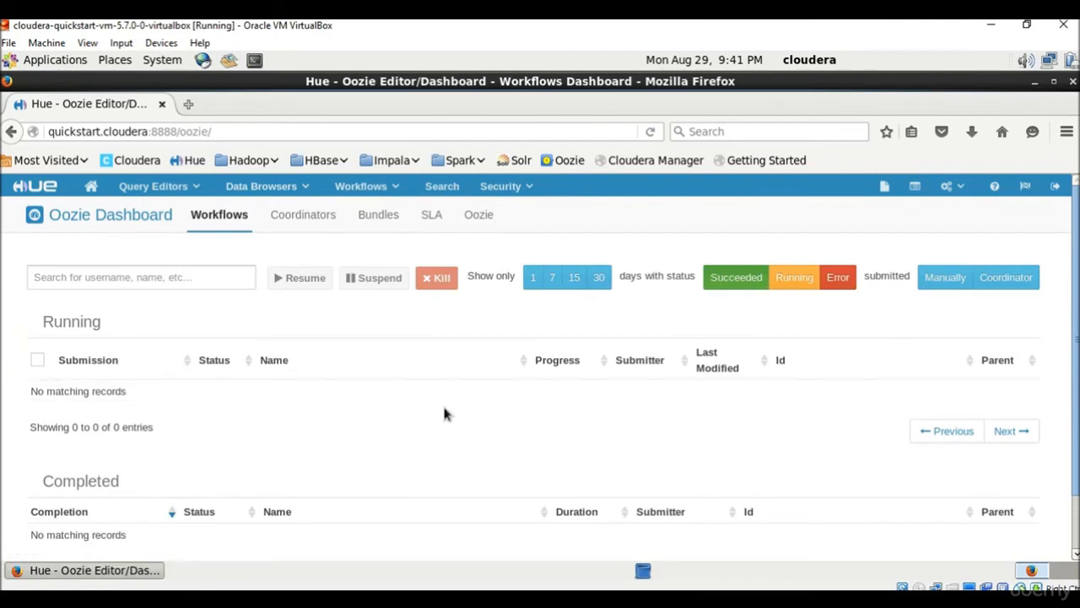
{"action": "mouse_move", "coordinate": [419, 418]}
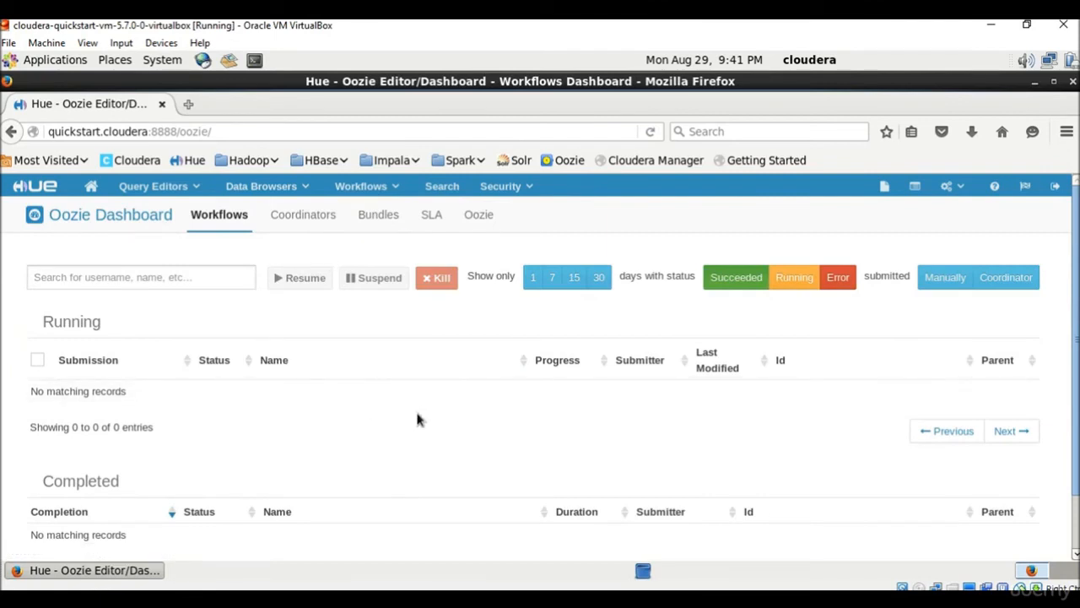
{"action": "mouse_move", "coordinate": [361, 336]}
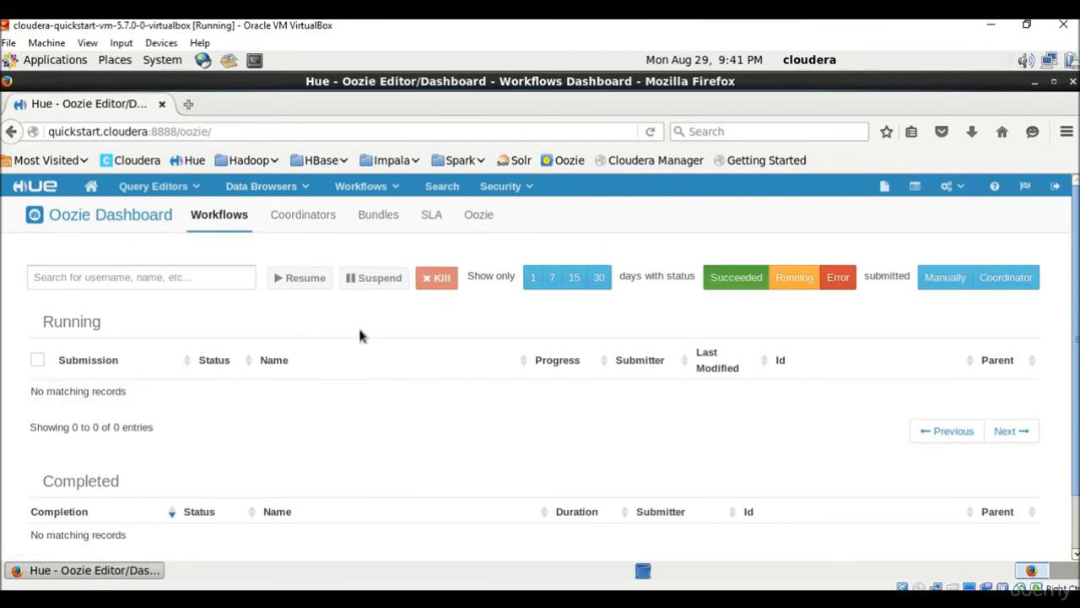
{"action": "mouse_move", "coordinate": [540, 213]}
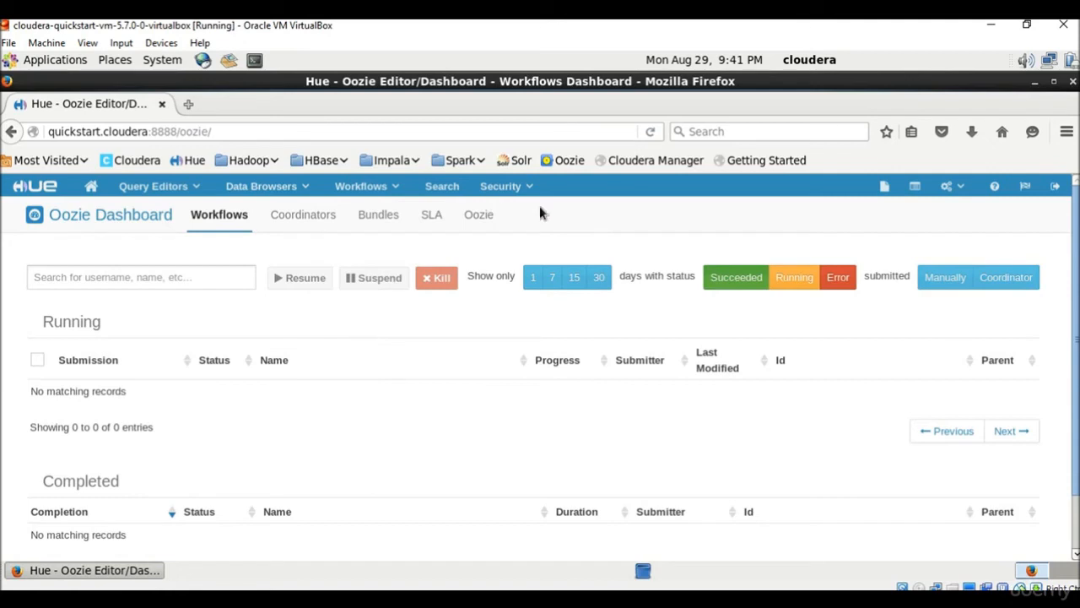
{"action": "mouse_move", "coordinate": [438, 186]}
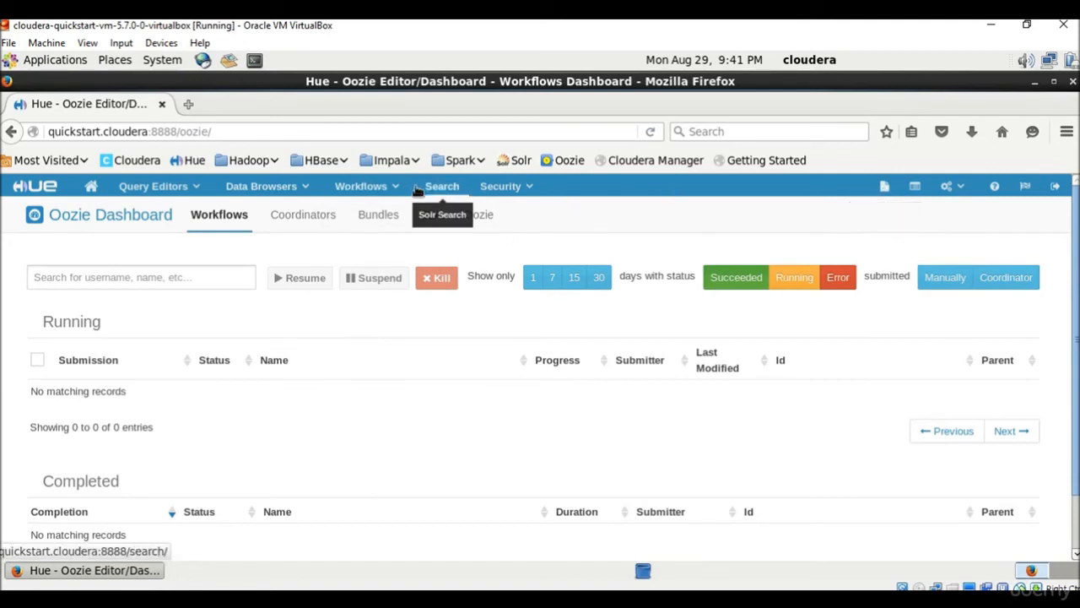
{"action": "mouse_move", "coordinate": [502, 185]}
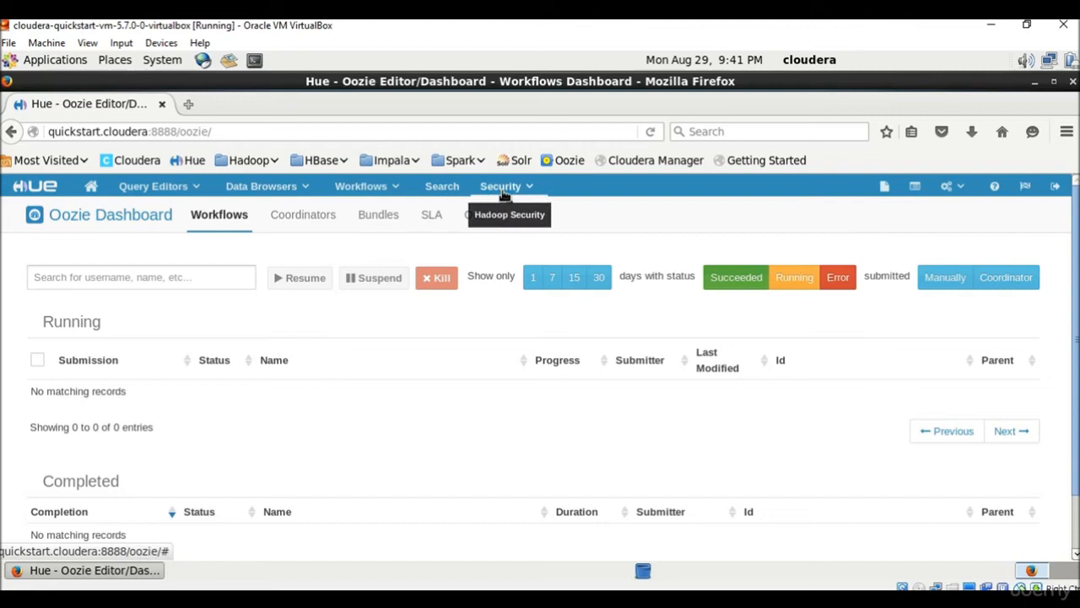
{"action": "left_click", "coordinate": [504, 185]}
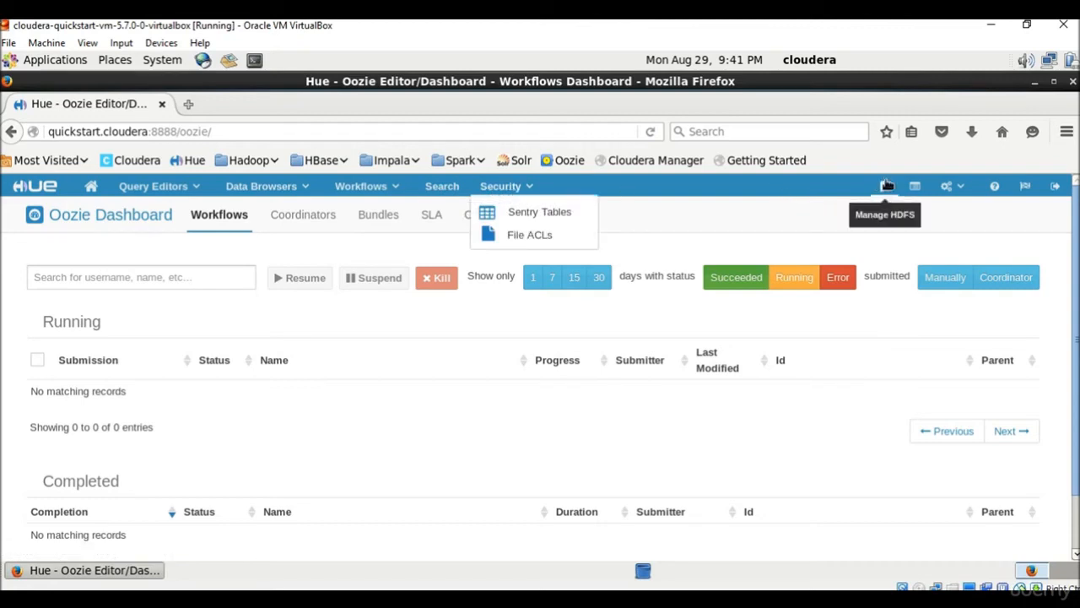
{"action": "left_click", "coordinate": [884, 185]}
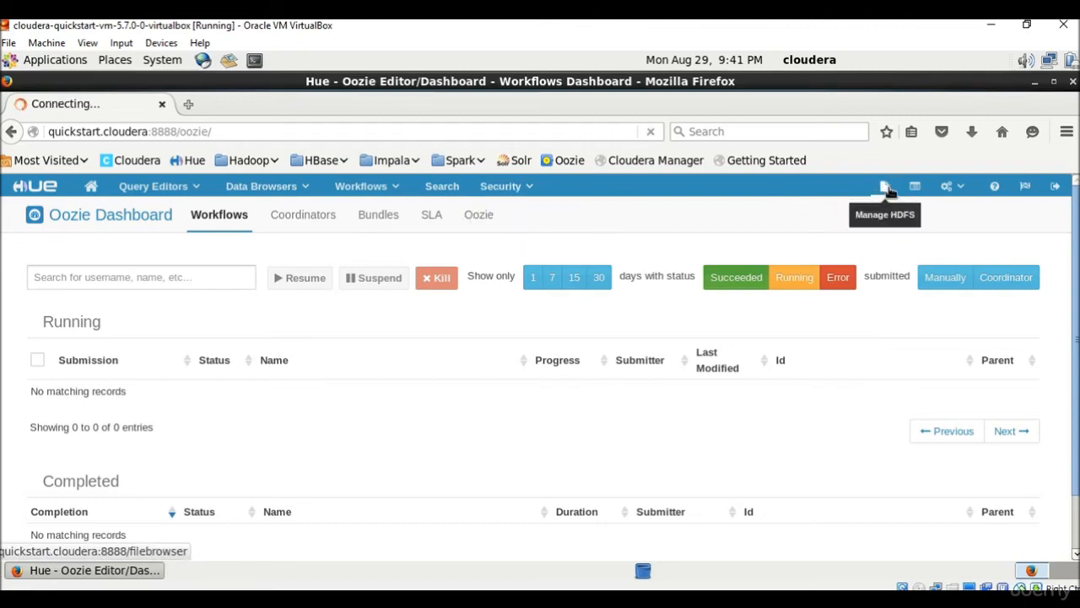
{"action": "left_click", "coordinate": [885, 186]}
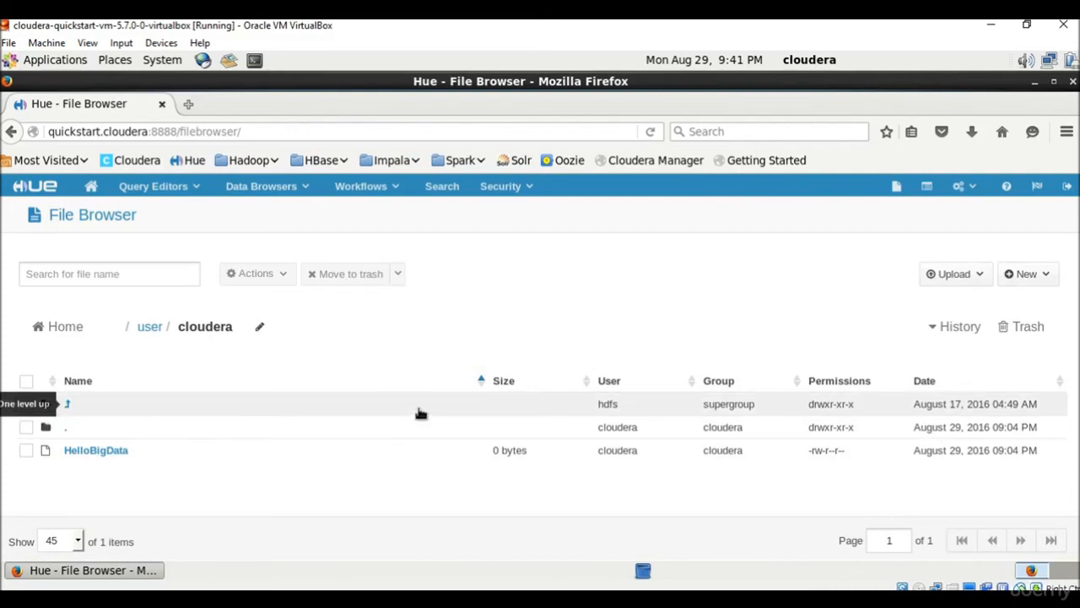
{"action": "mouse_move", "coordinate": [571, 317]}
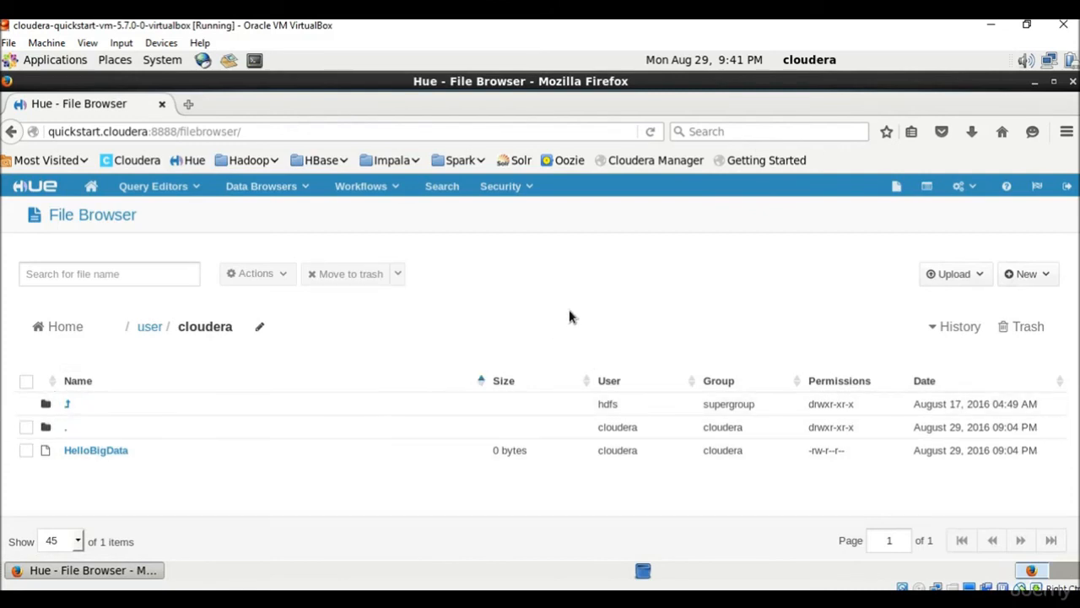
{"action": "mouse_move", "coordinate": [571, 307]}
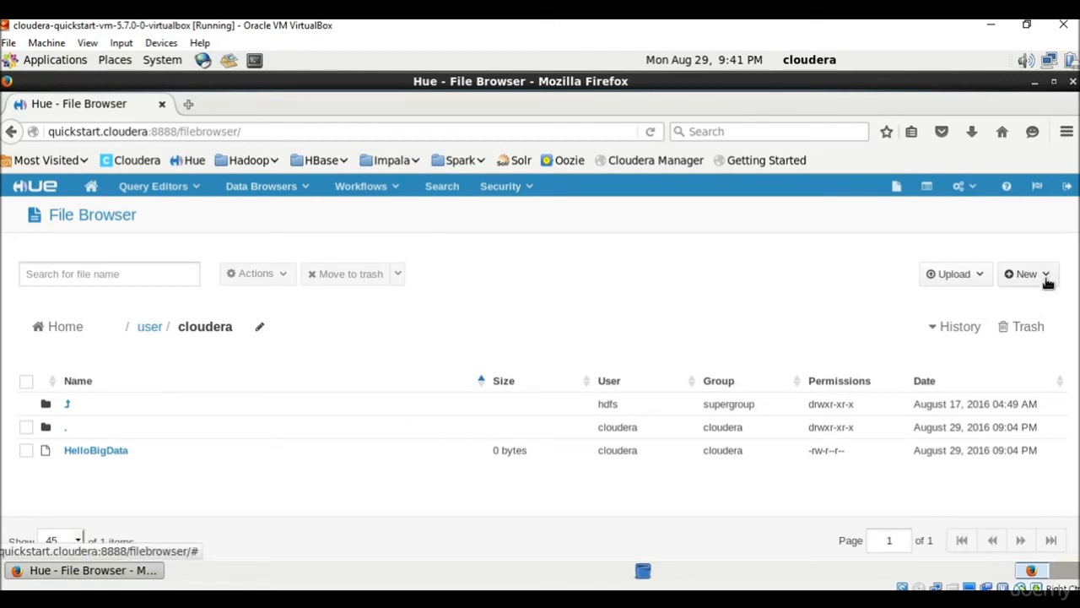
Step: Create a new directory named BigData in /user/cloudera
{"action": "left_click", "coordinate": [1030, 274]}
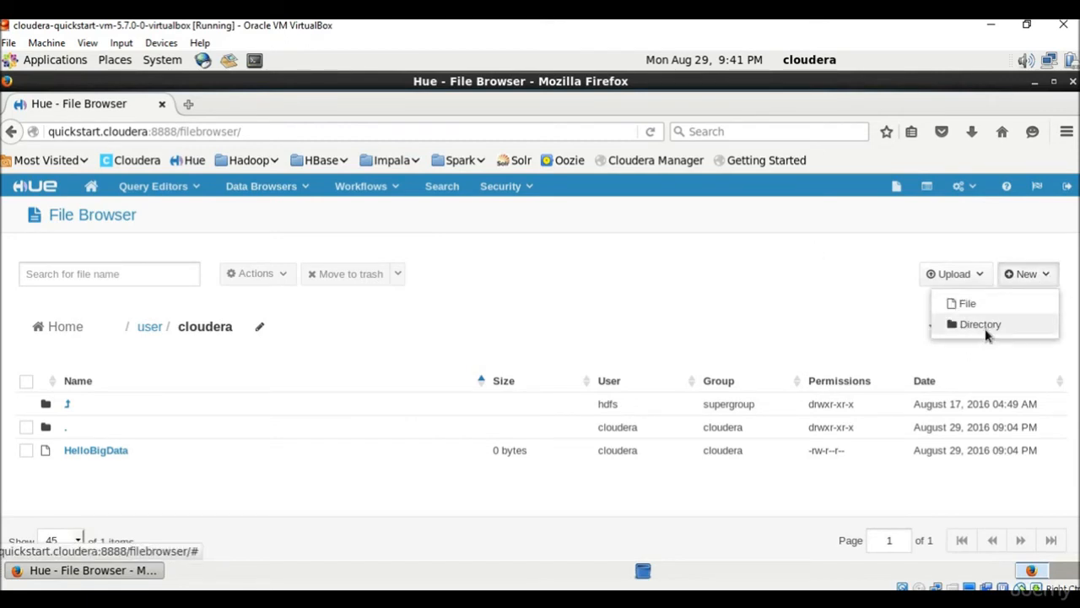
{"action": "left_click", "coordinate": [979, 324]}
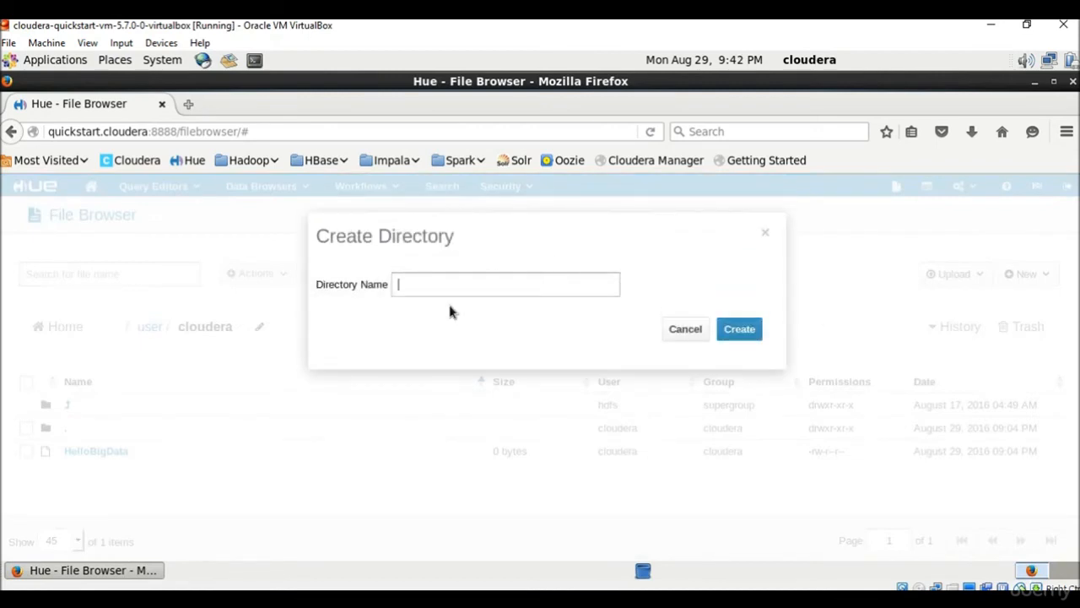
{"action": "type", "text": "B"}
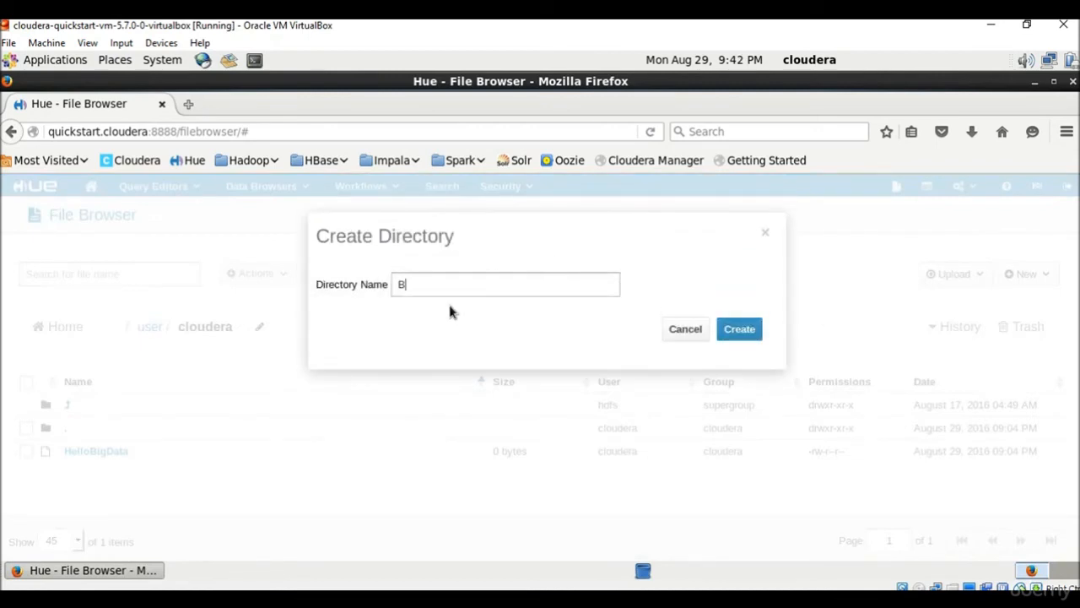
{"action": "type", "text": "igData"}
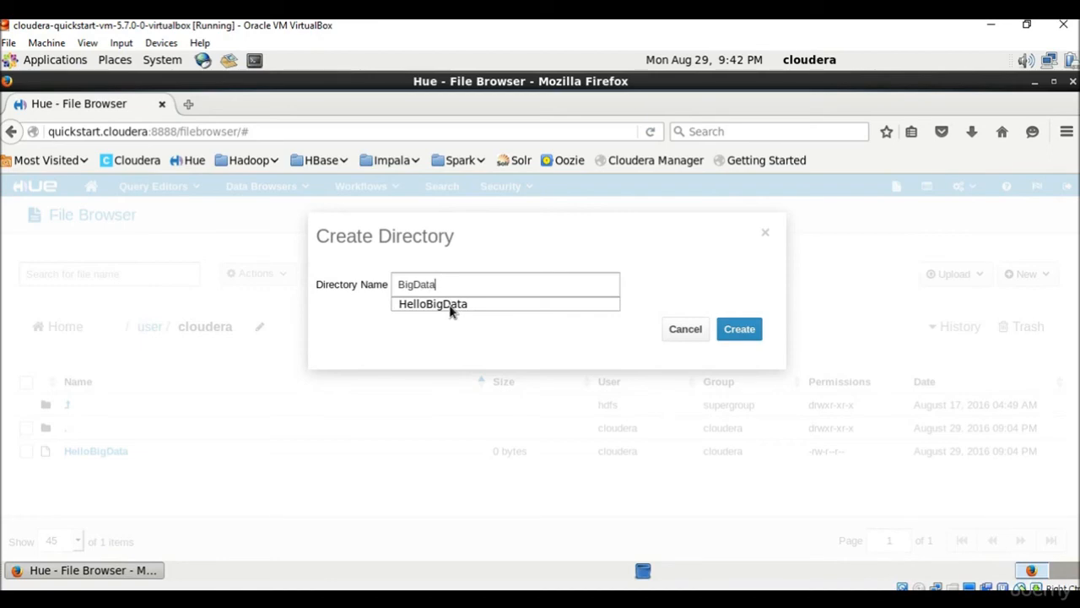
{"action": "mouse_move", "coordinate": [453, 310]}
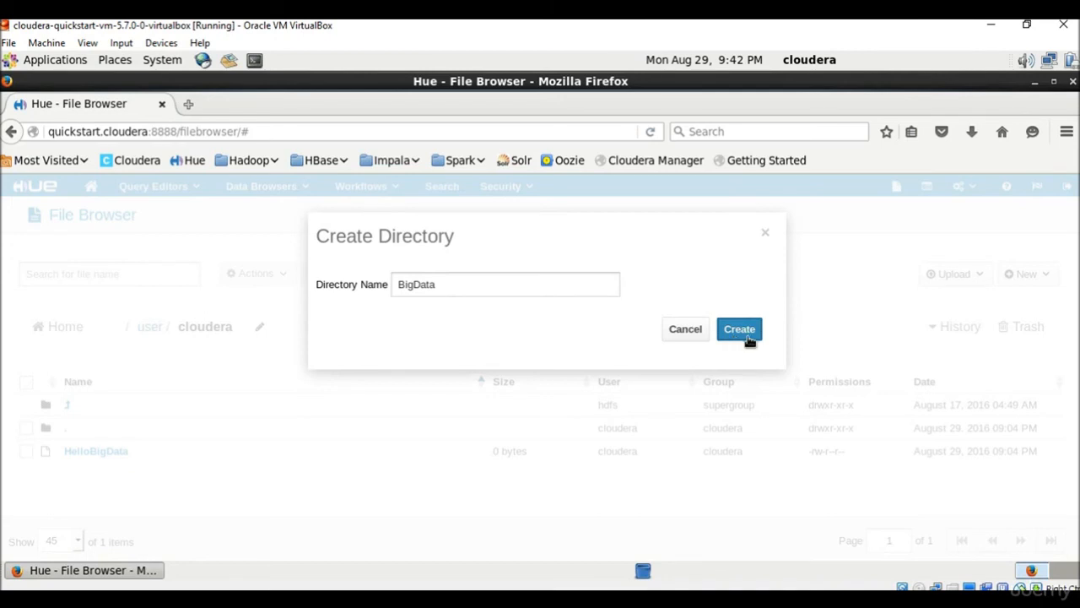
{"action": "left_click", "coordinate": [739, 329]}
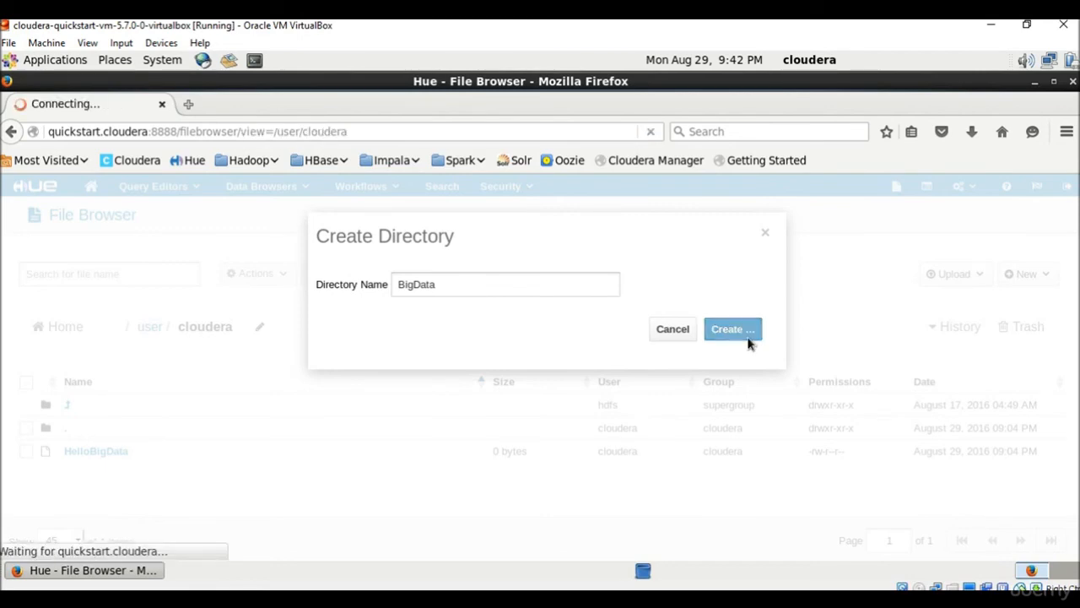
{"action": "left_click", "coordinate": [733, 329]}
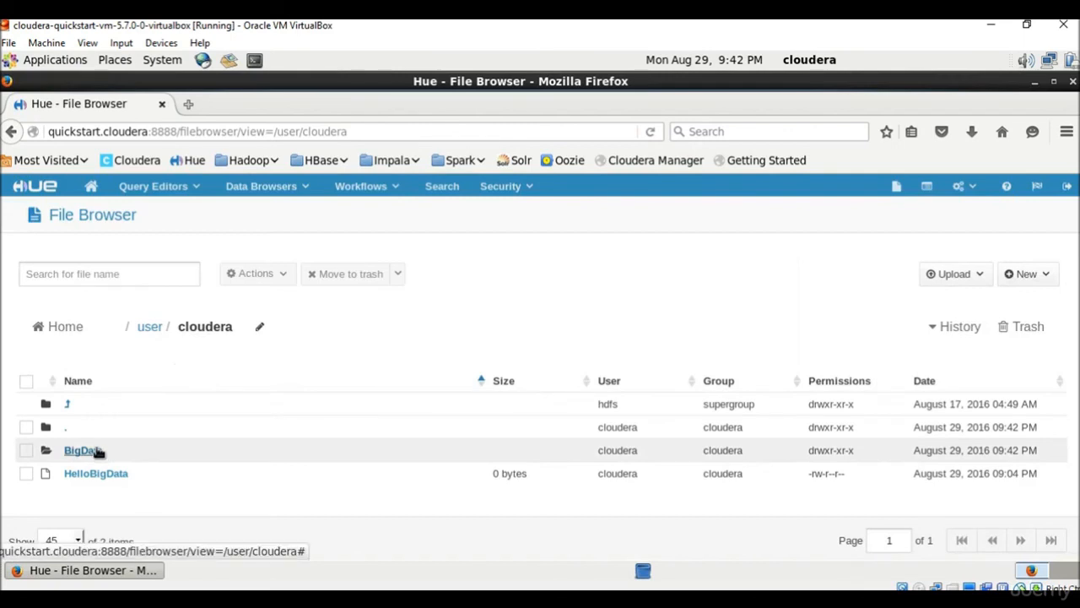
{"action": "mouse_move", "coordinate": [88, 459]}
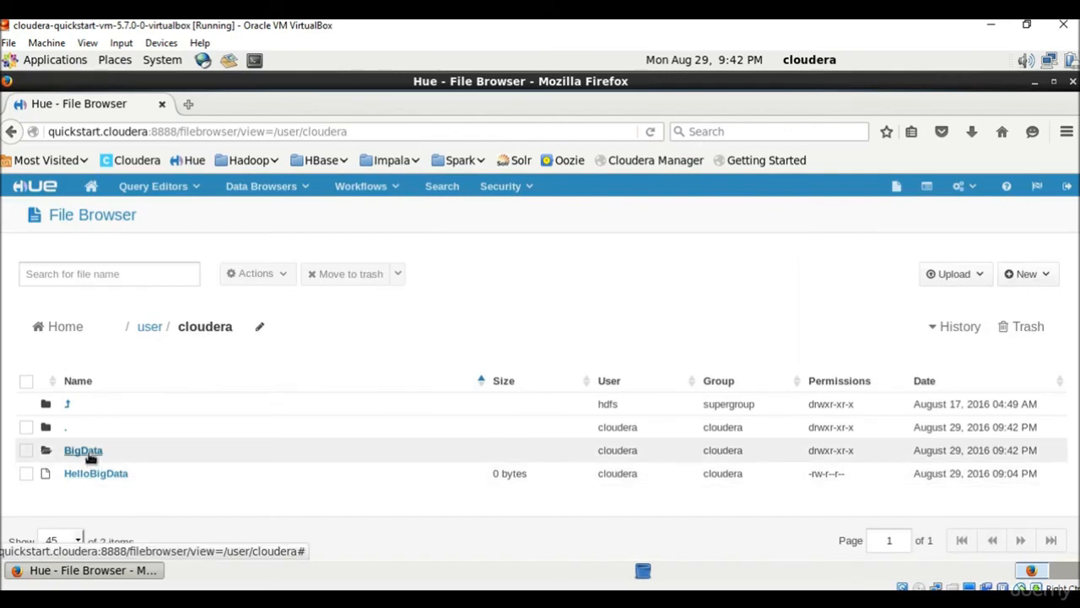
Step: Select the HelloBigData file and choose Change permissions from Actions
{"action": "left_click", "coordinate": [27, 473]}
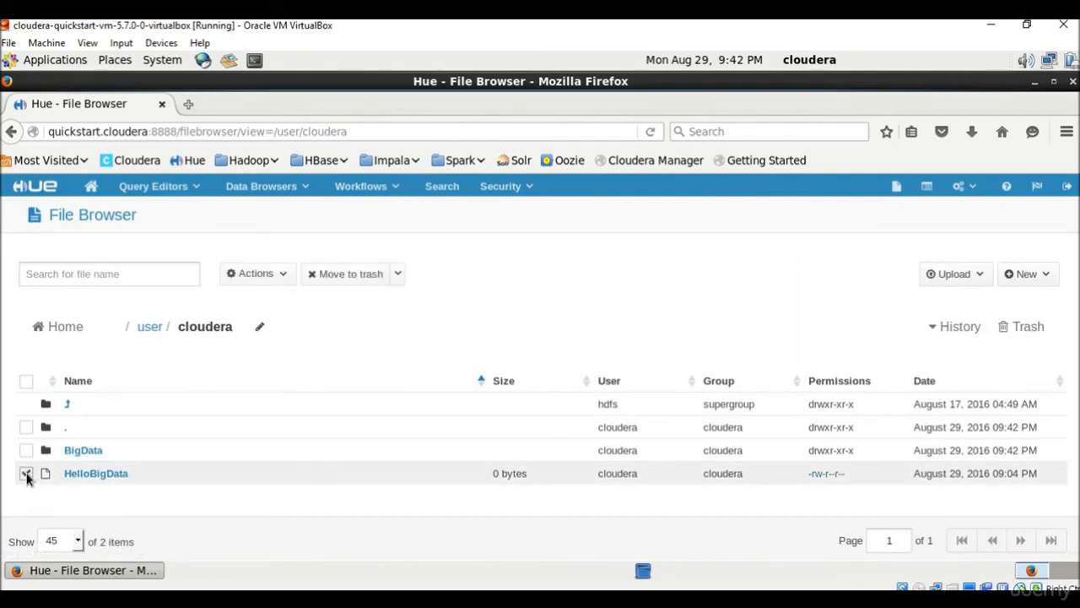
{"action": "left_click", "coordinate": [257, 273]}
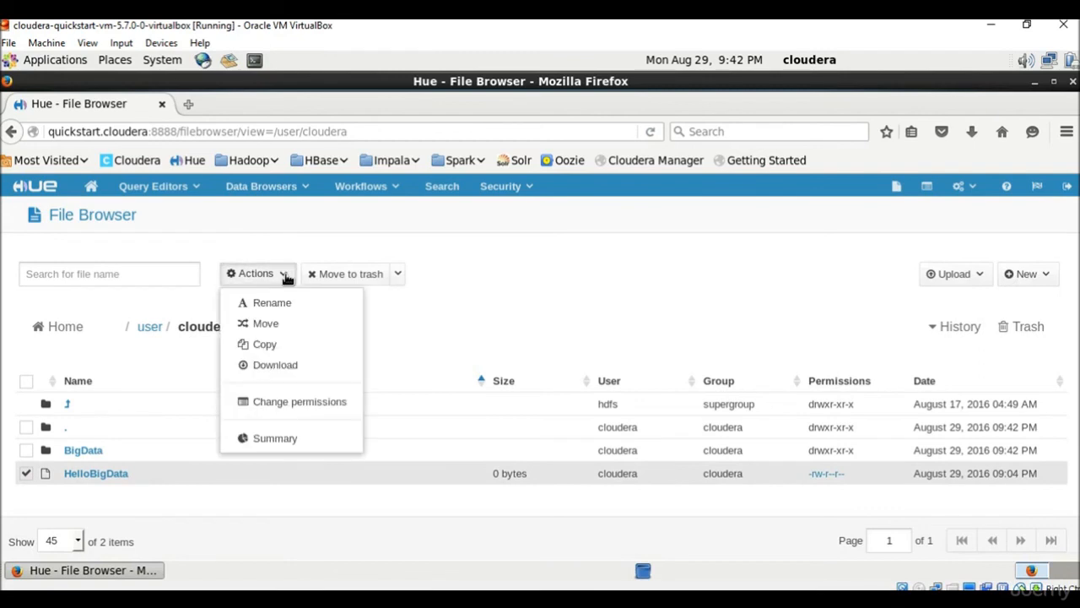
{"action": "mouse_move", "coordinate": [271, 302]}
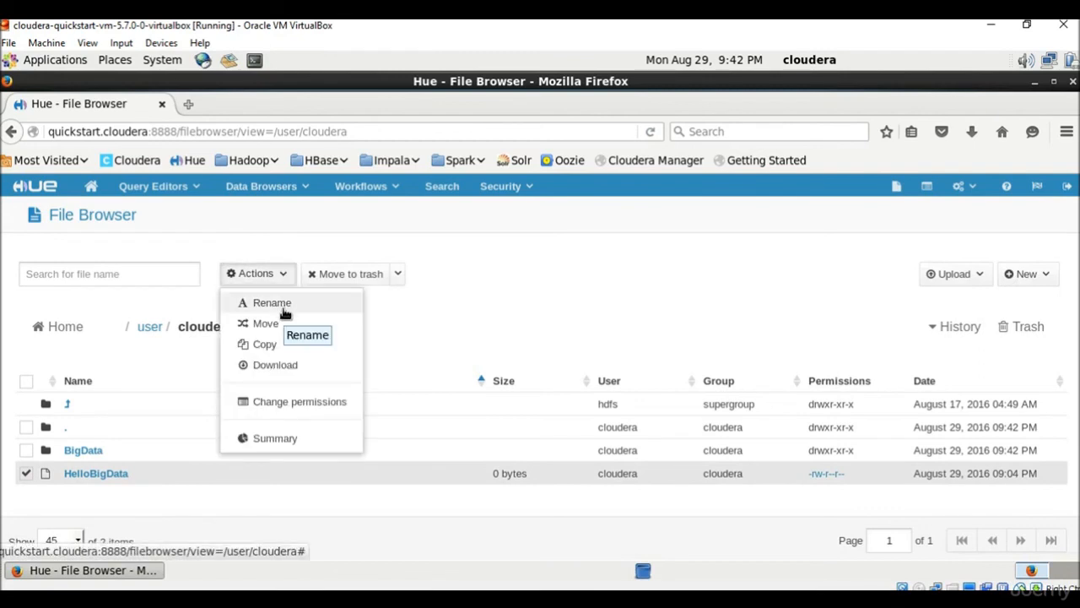
{"action": "mouse_move", "coordinate": [272, 324]}
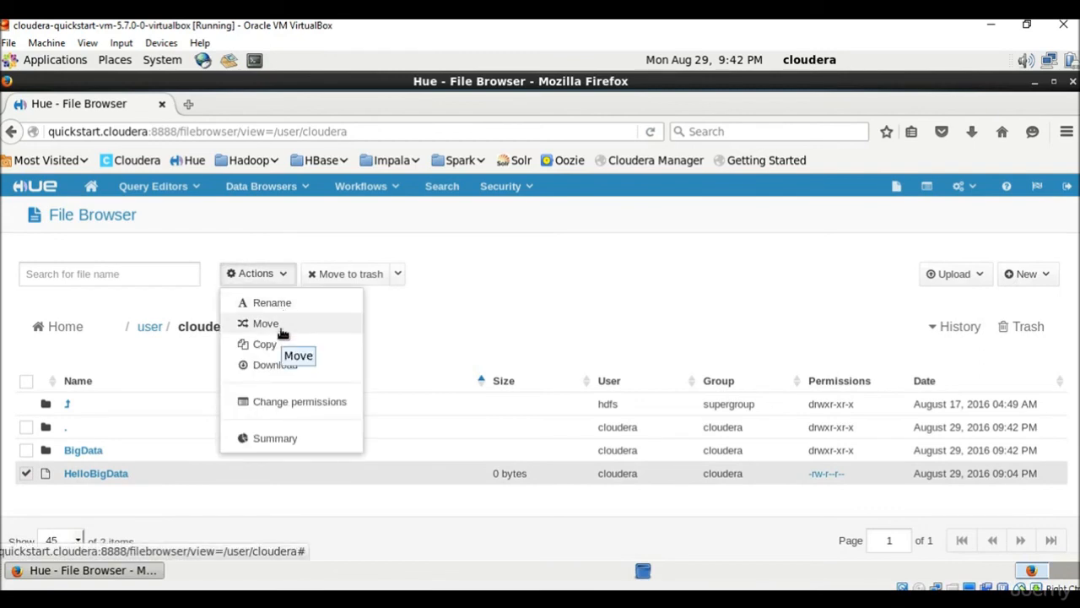
{"action": "mouse_move", "coordinate": [282, 381]}
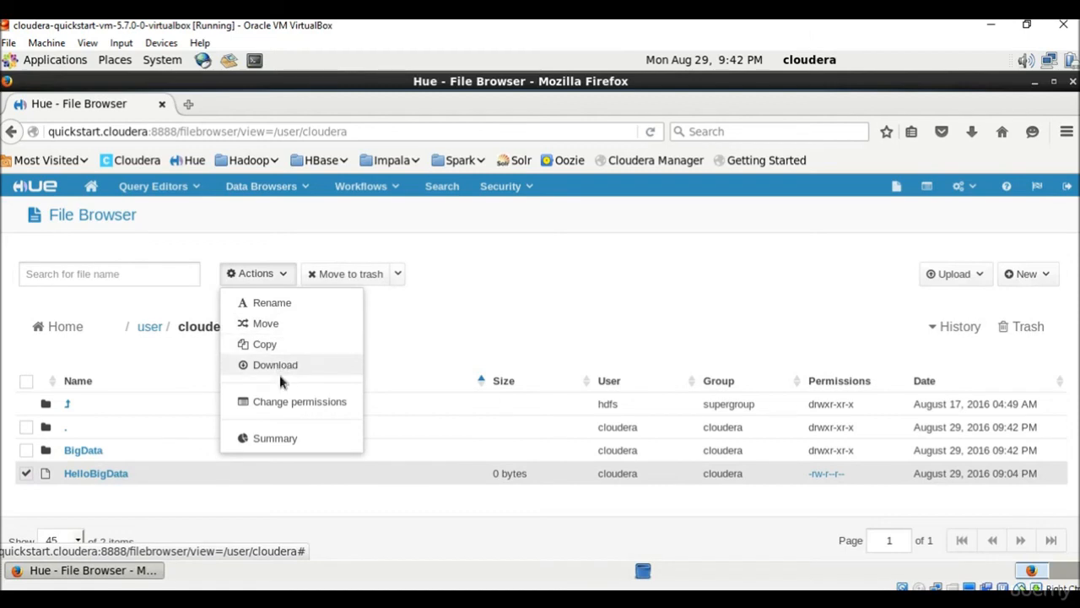
{"action": "mouse_move", "coordinate": [280, 406]}
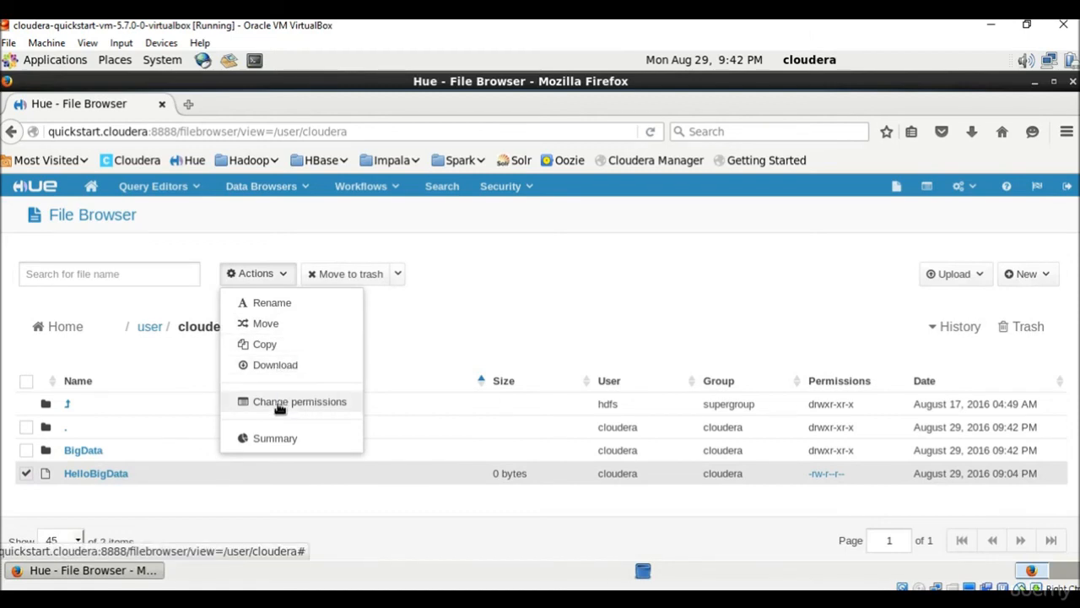
{"action": "left_click", "coordinate": [299, 402]}
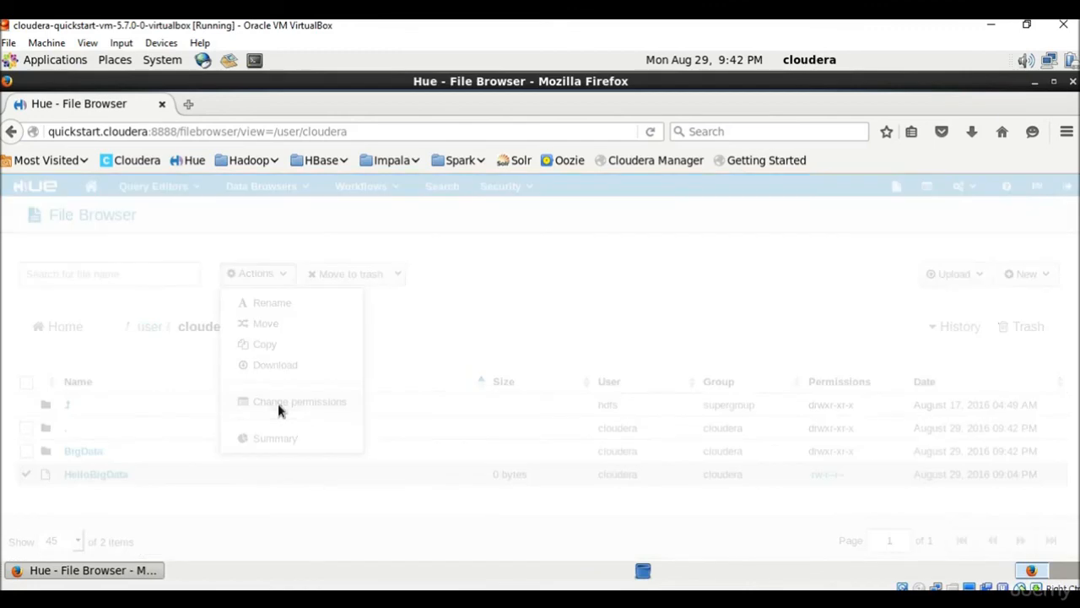
Step: Grant the group write permission on HelloBigData and submit, making it -rw-rw-r--
{"action": "left_click", "coordinate": [299, 401]}
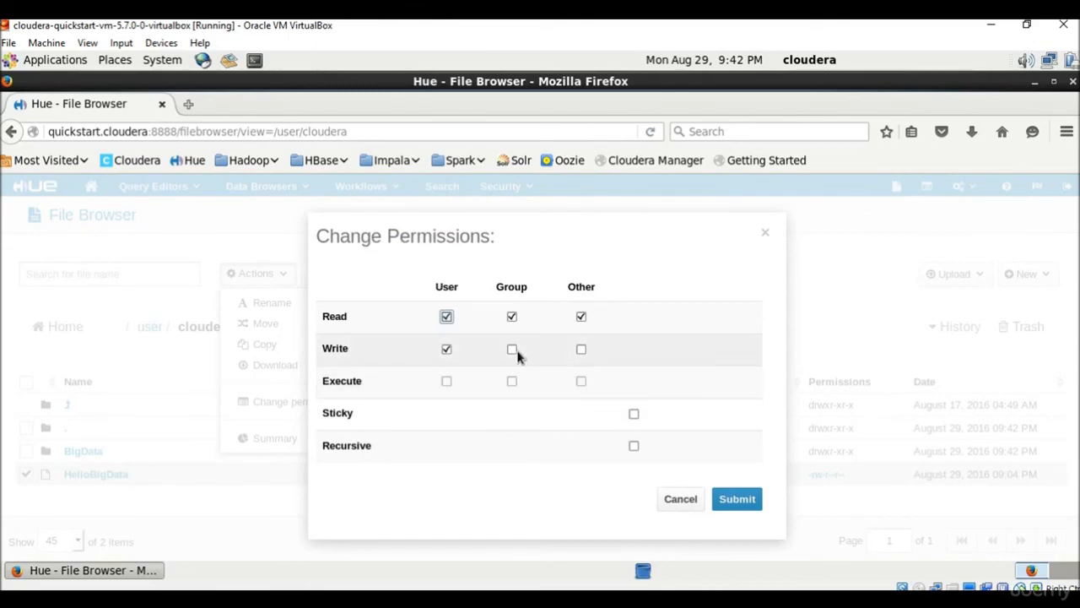
{"action": "left_click", "coordinate": [511, 348]}
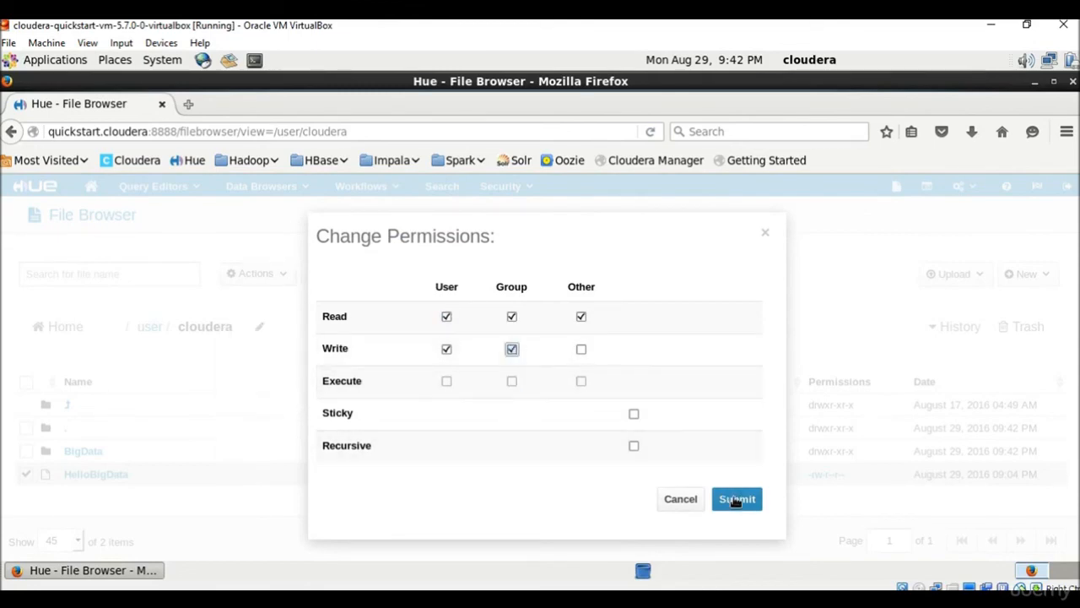
{"action": "left_click", "coordinate": [733, 500]}
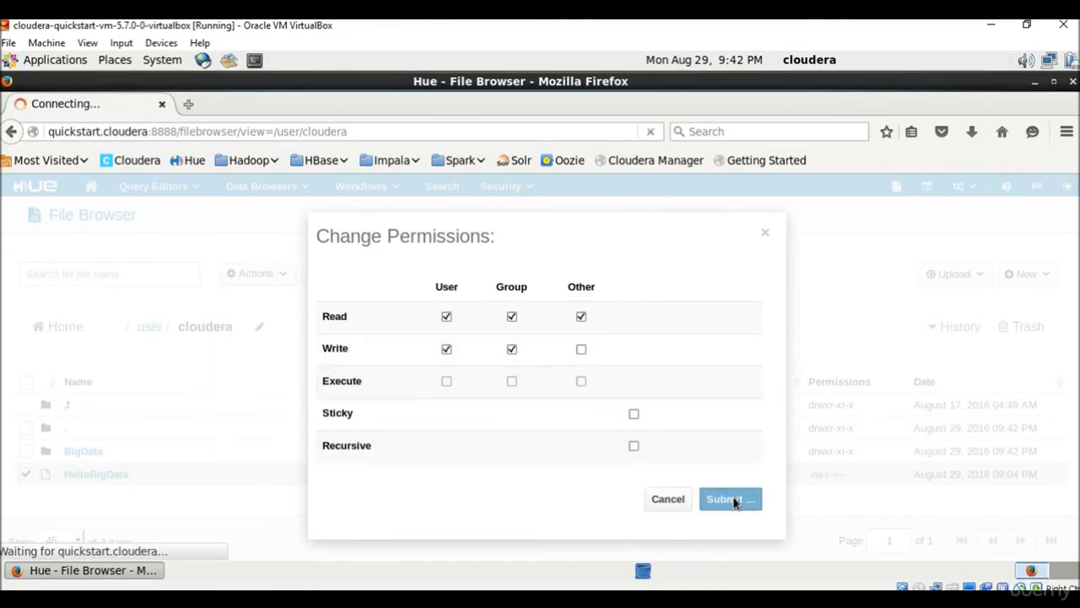
{"action": "left_click", "coordinate": [729, 499]}
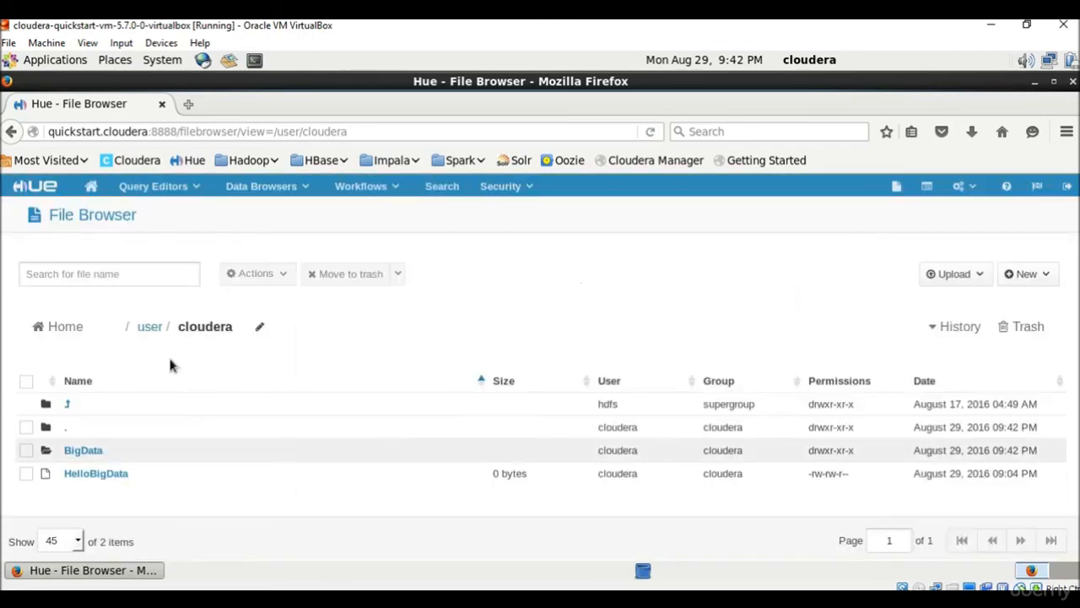
{"action": "left_click", "coordinate": [110, 273]}
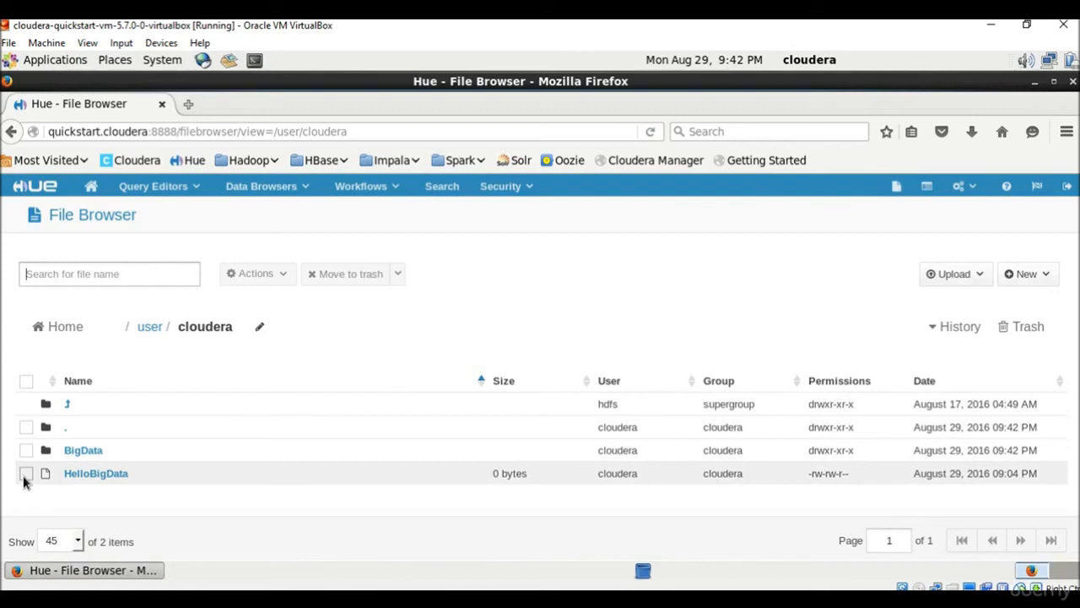
{"action": "left_click", "coordinate": [27, 473]}
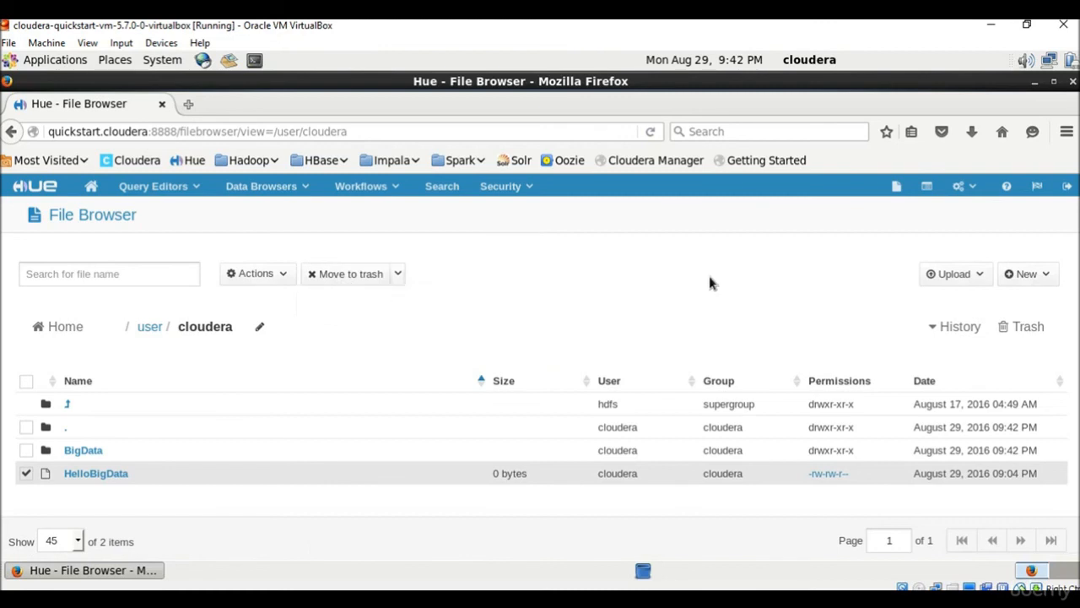
{"action": "mouse_move", "coordinate": [563, 293]}
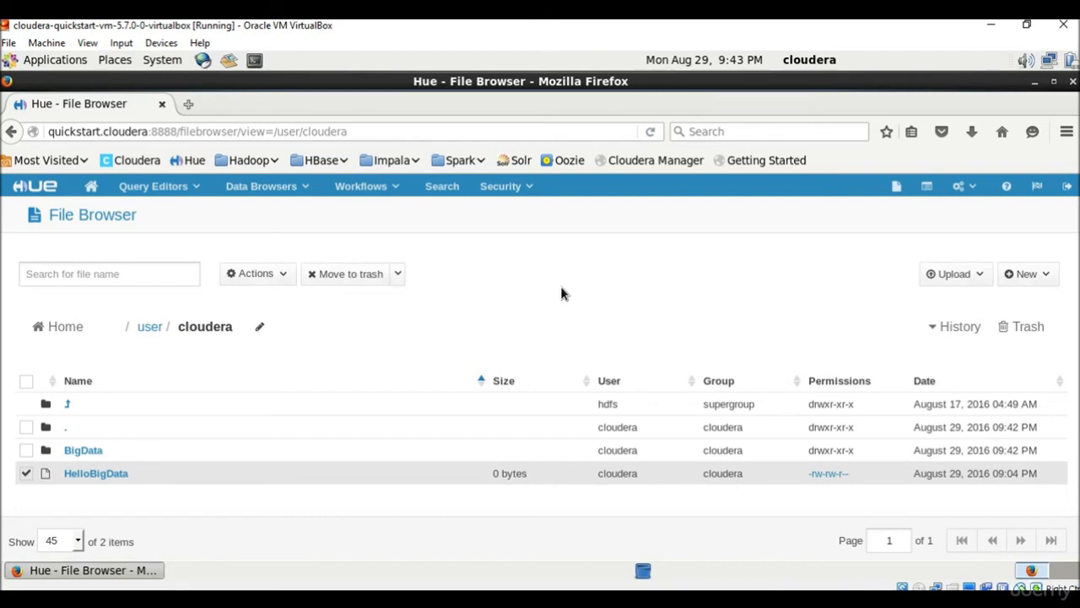
{"action": "mouse_move", "coordinate": [927, 187]}
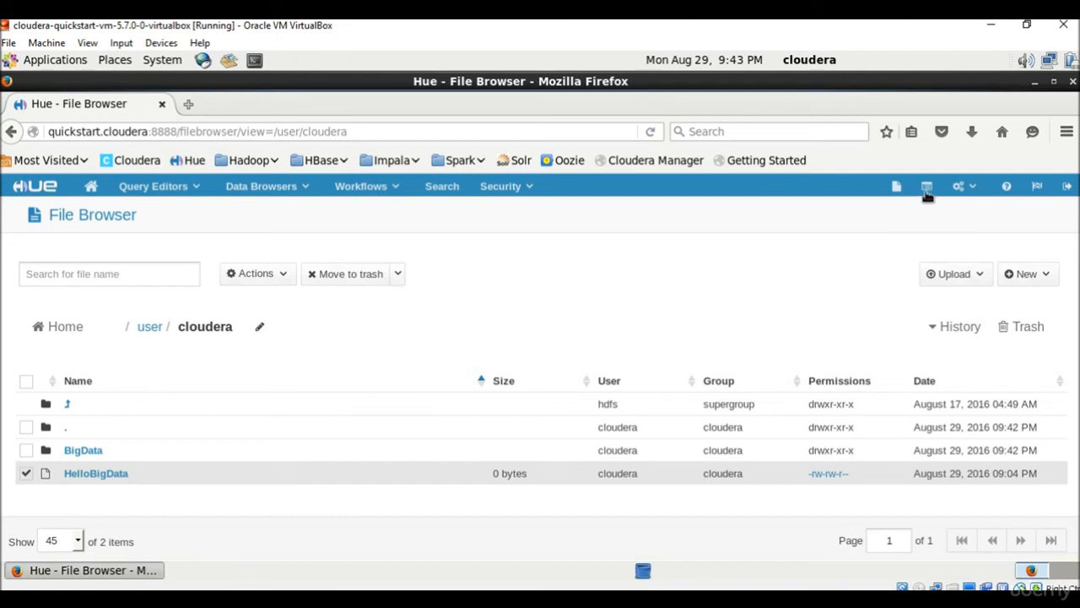
{"action": "mouse_move", "coordinate": [925, 186]}
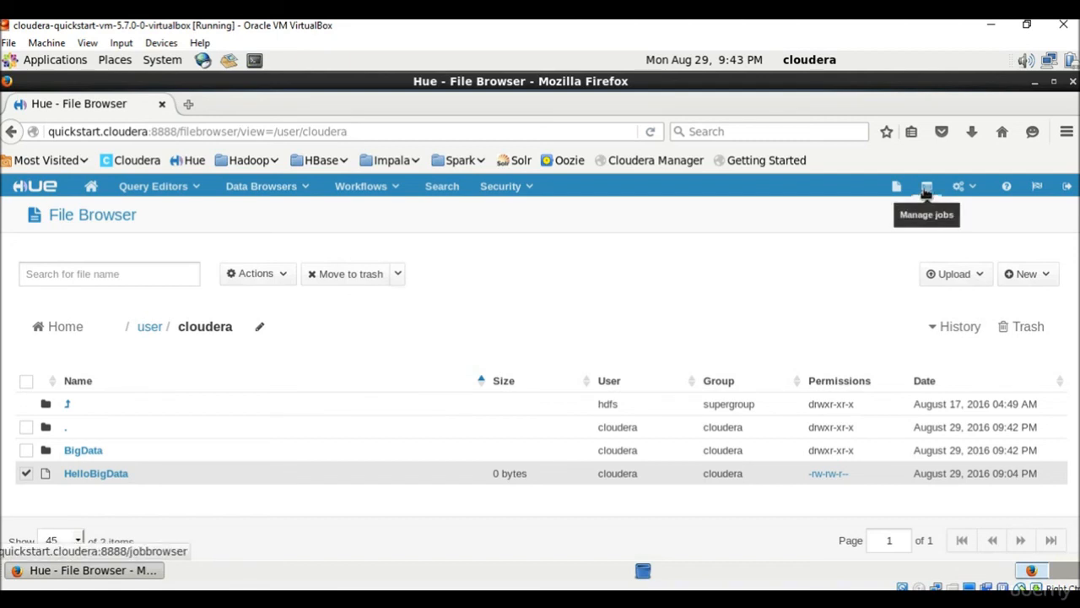
Step: Show the Job Browser for user cloudera, which lists no jobs
{"action": "left_click", "coordinate": [922, 186]}
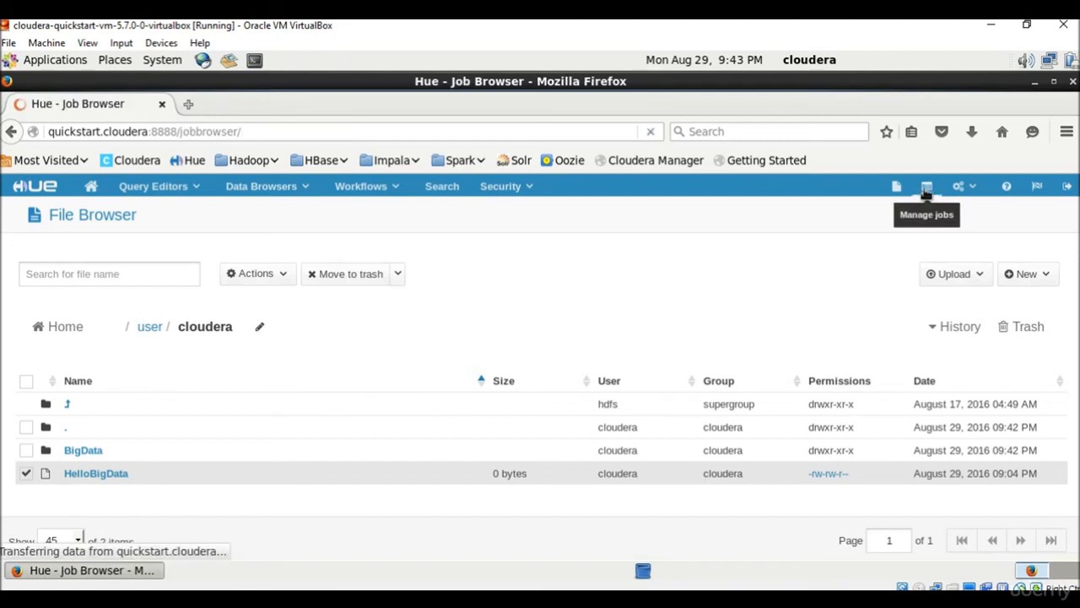
{"action": "left_click", "coordinate": [923, 186]}
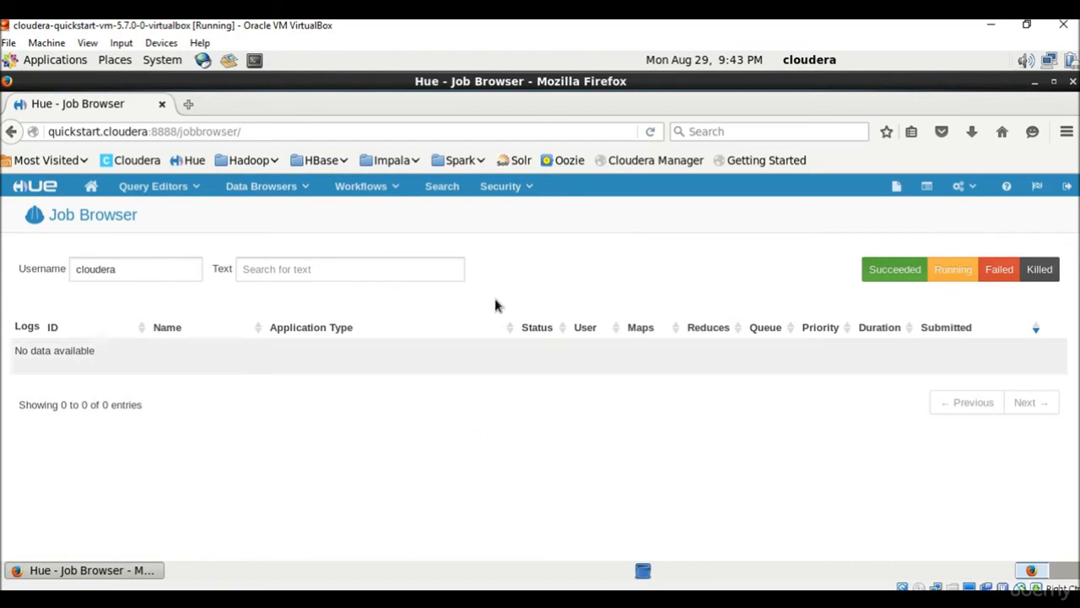
{"action": "left_click", "coordinate": [969, 186]}
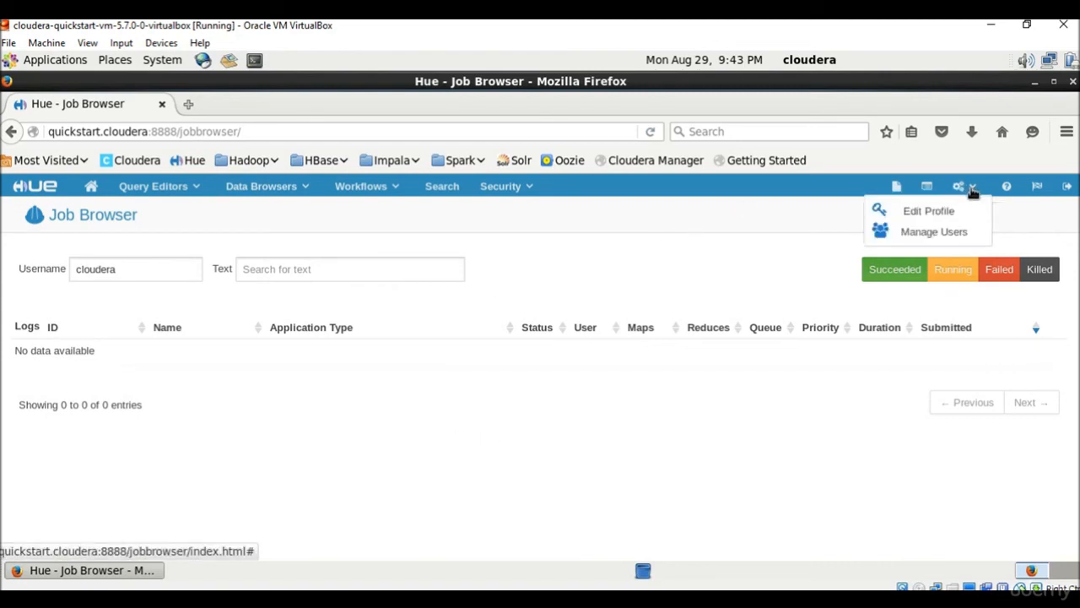
{"action": "mouse_move", "coordinate": [930, 210]}
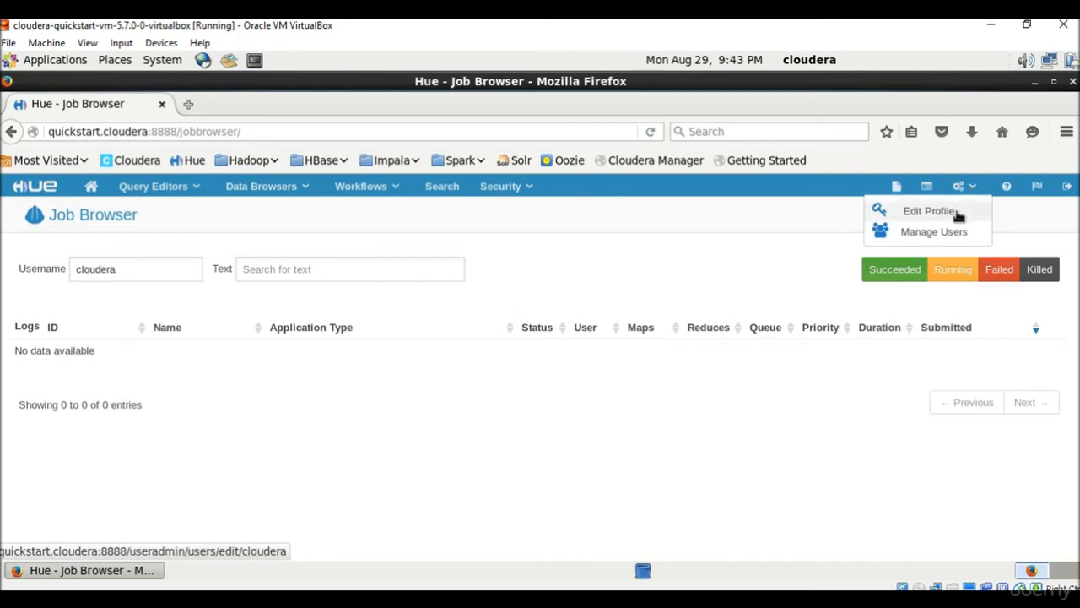
{"action": "mouse_move", "coordinate": [943, 233]}
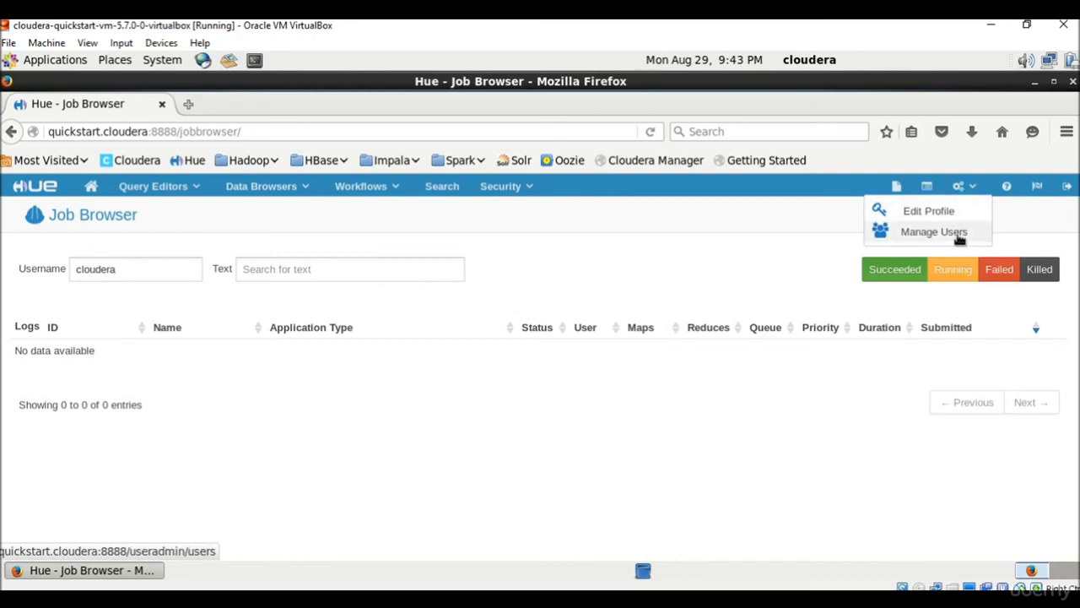
{"action": "mouse_move", "coordinate": [719, 245]}
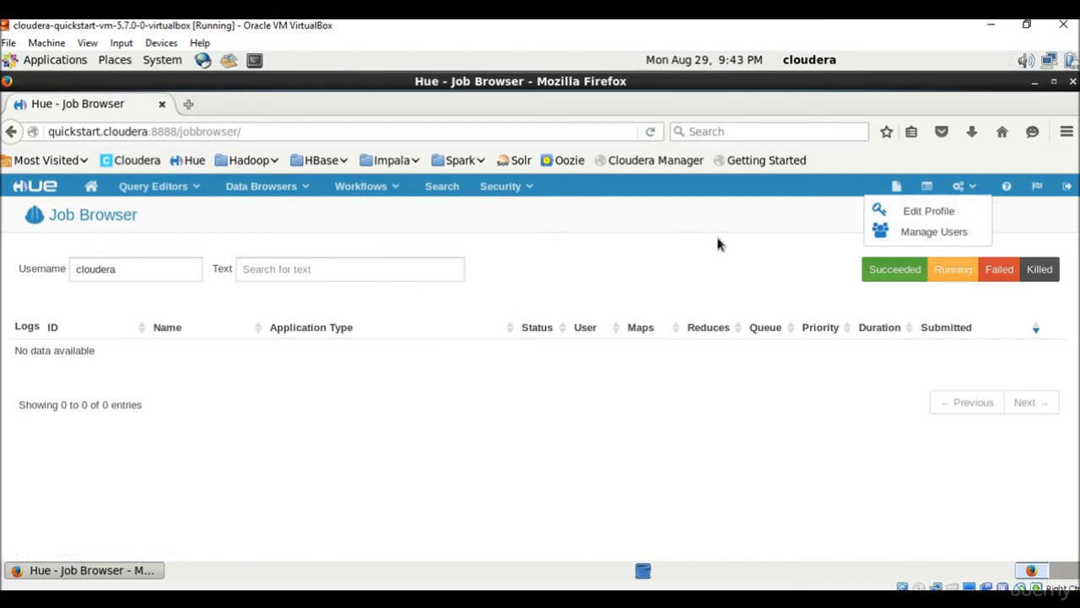
{"action": "left_click", "coordinate": [578, 445]}
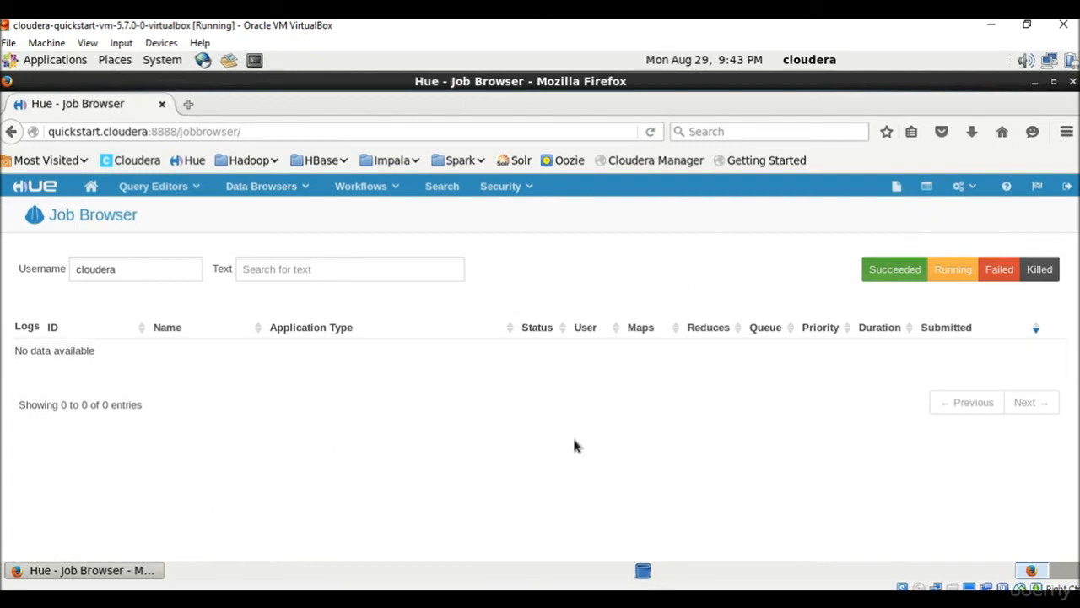
{"action": "mouse_move", "coordinate": [446, 259]}
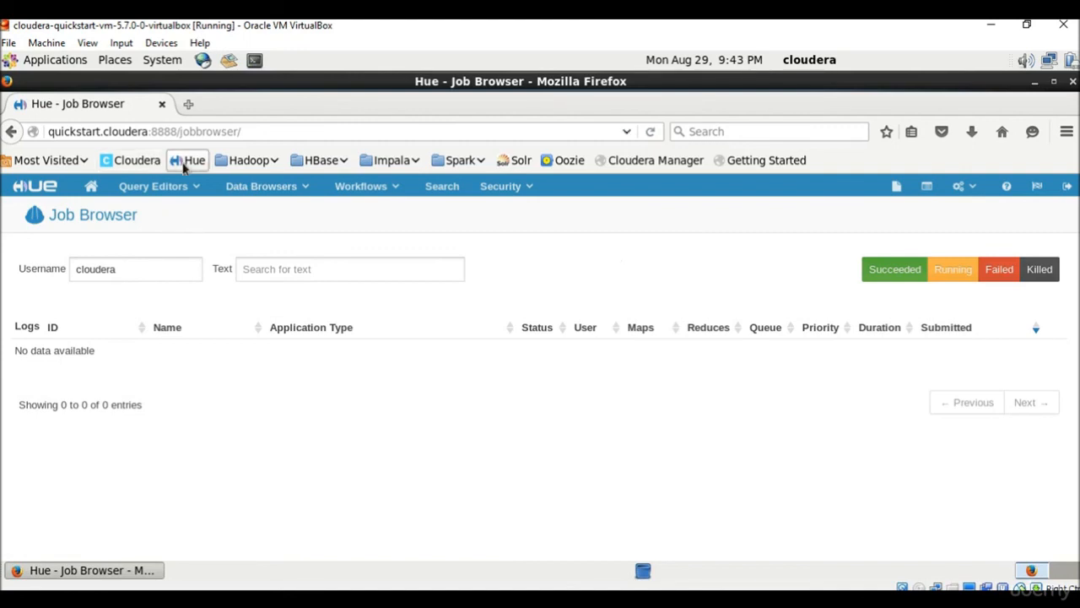
{"action": "mouse_move", "coordinate": [877, 226]}
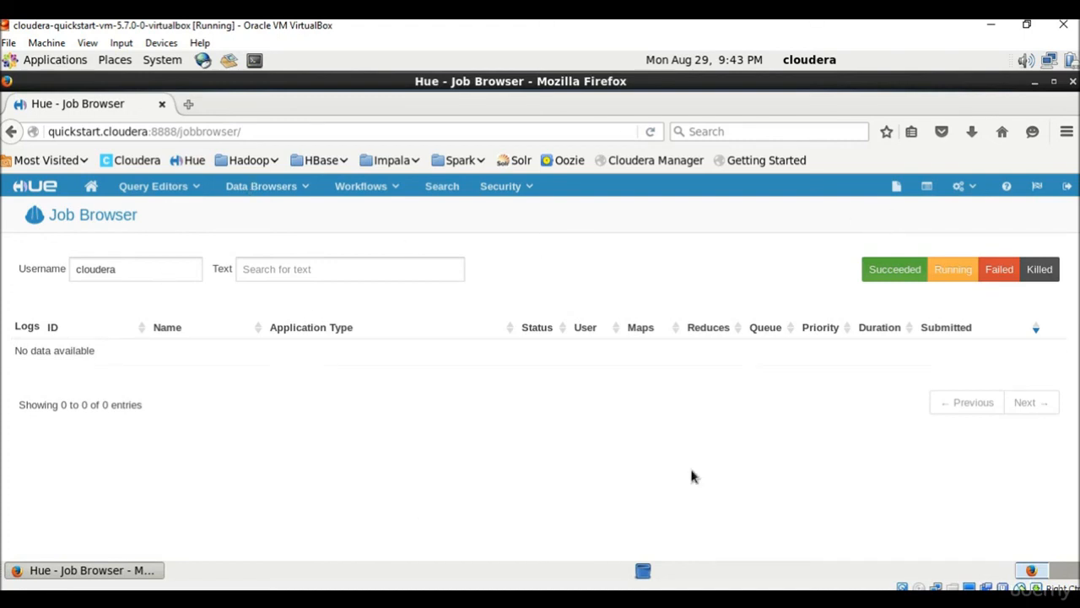
{"action": "mouse_move", "coordinate": [722, 391]}
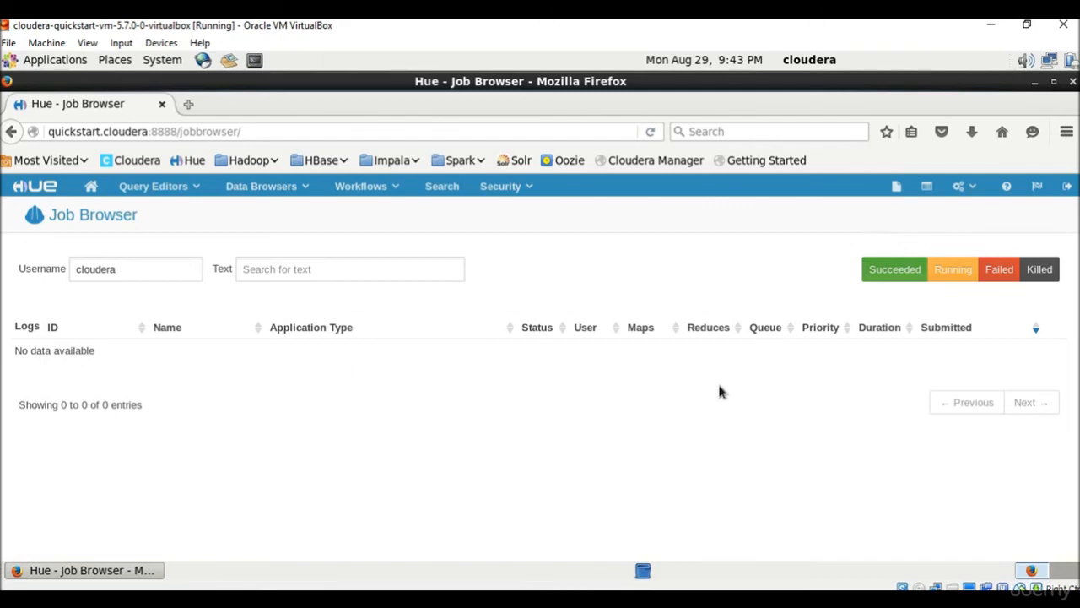